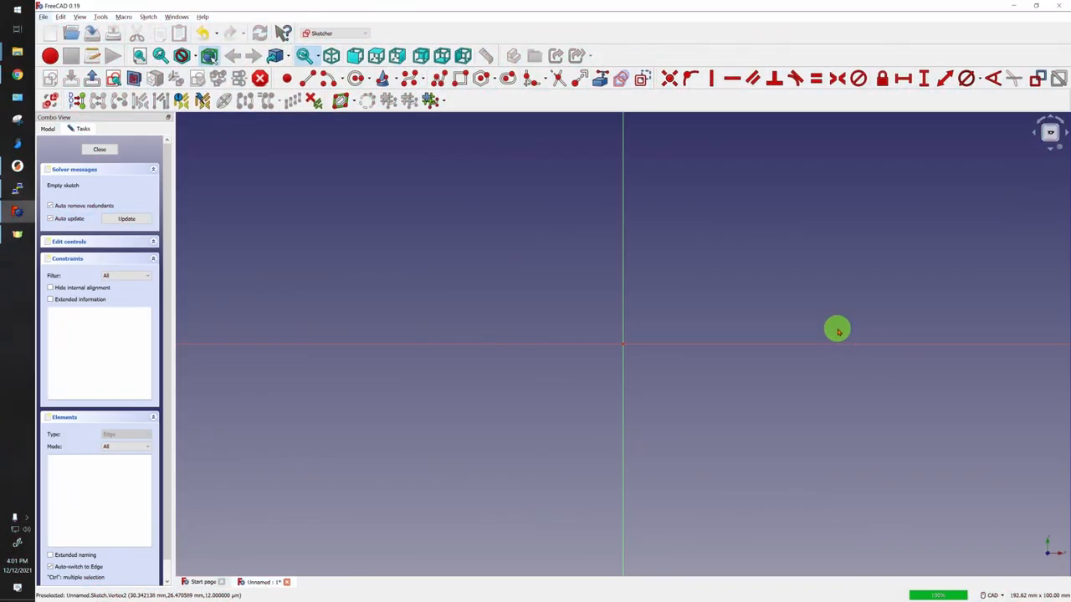
mouse_move(601, 241)
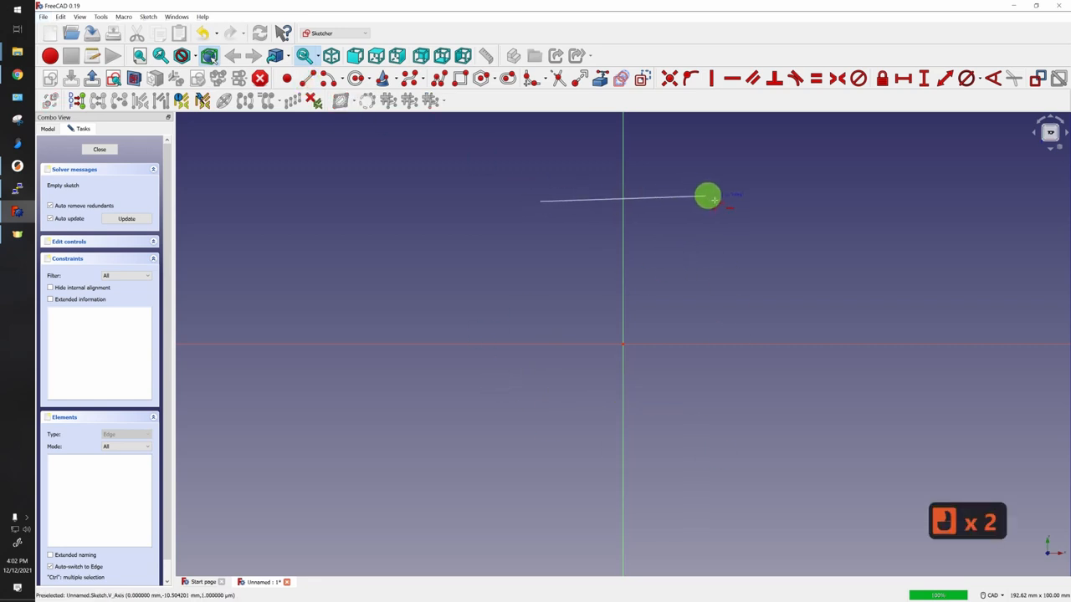
- Draw a sloped line above the horizontal axis and try dragging its blocked endpoint
left_click_drag(711, 197, 690, 249)
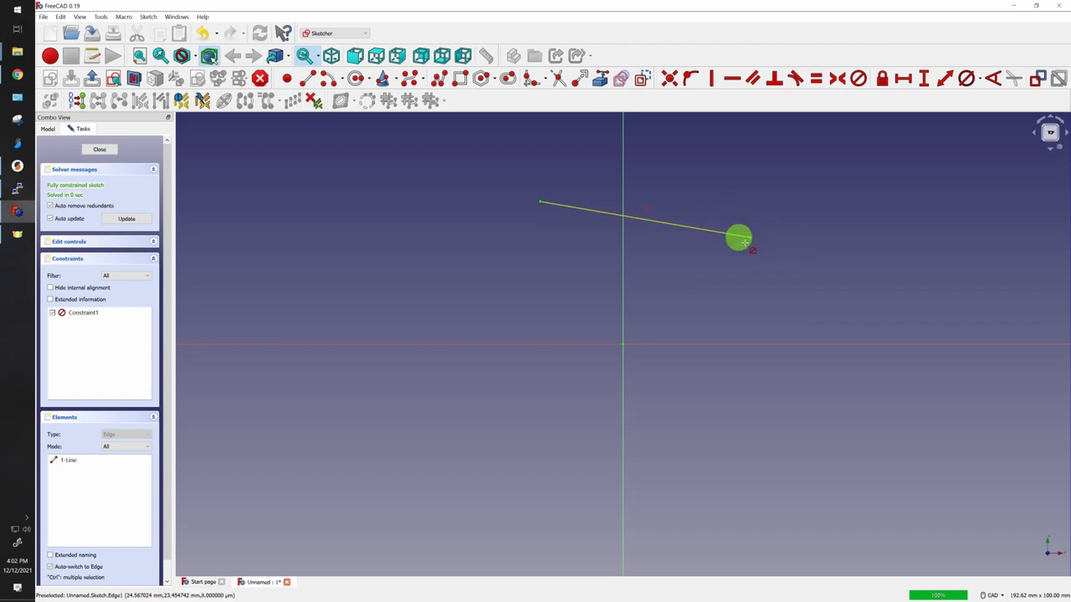
left_click_drag(739, 239, 753, 231)
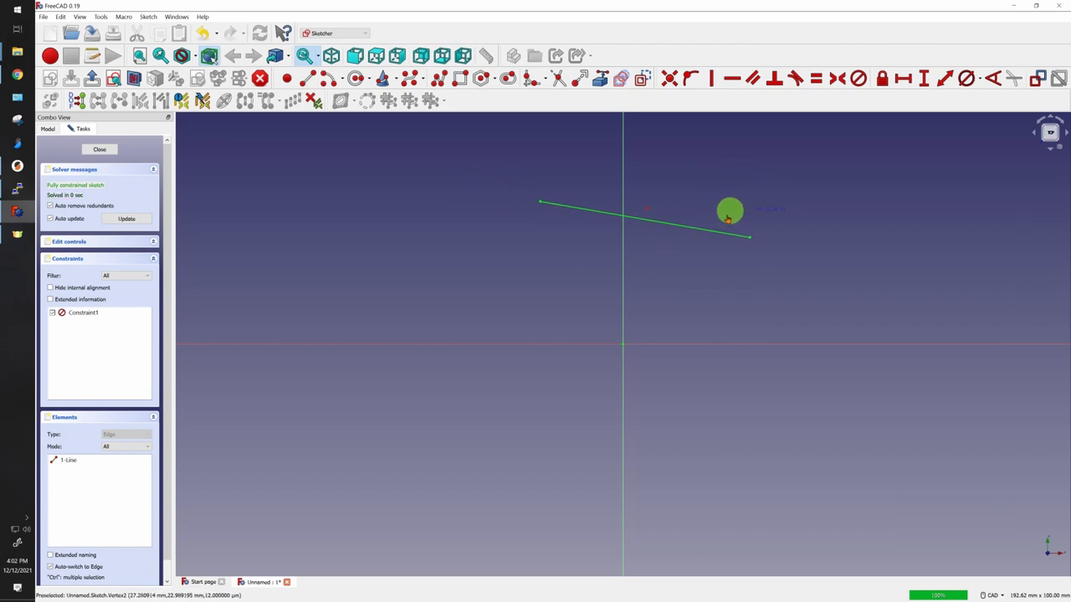
mouse_move(884, 77)
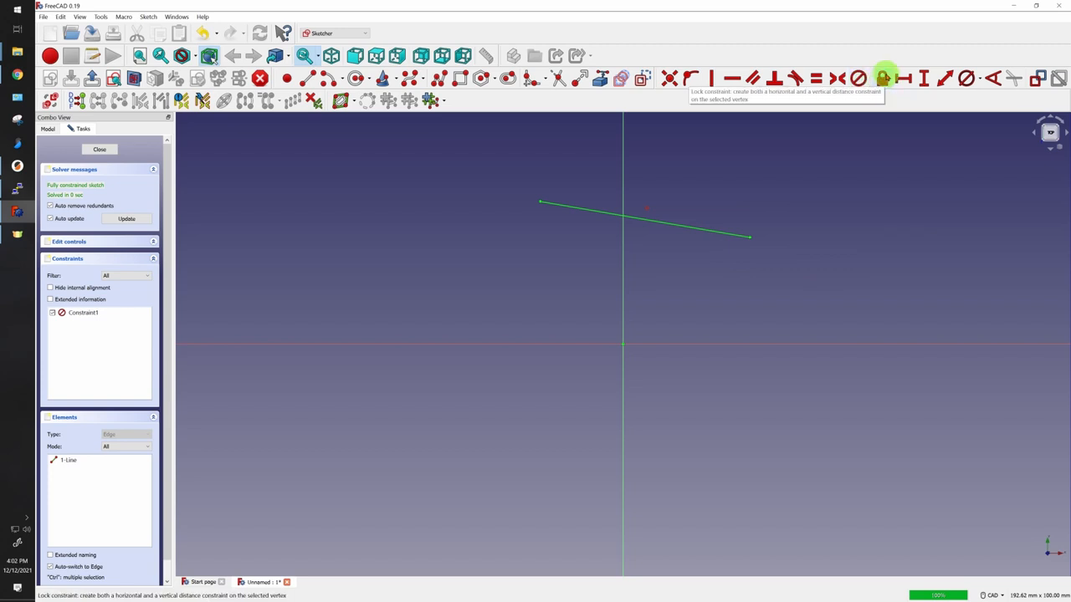
mouse_move(903, 93)
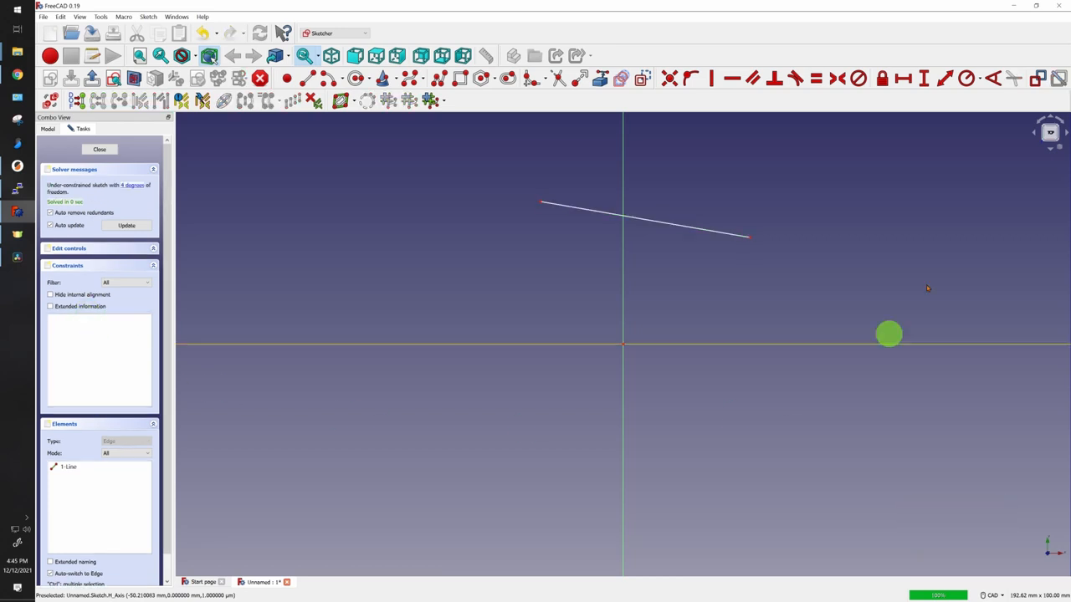
mouse_move(837, 78)
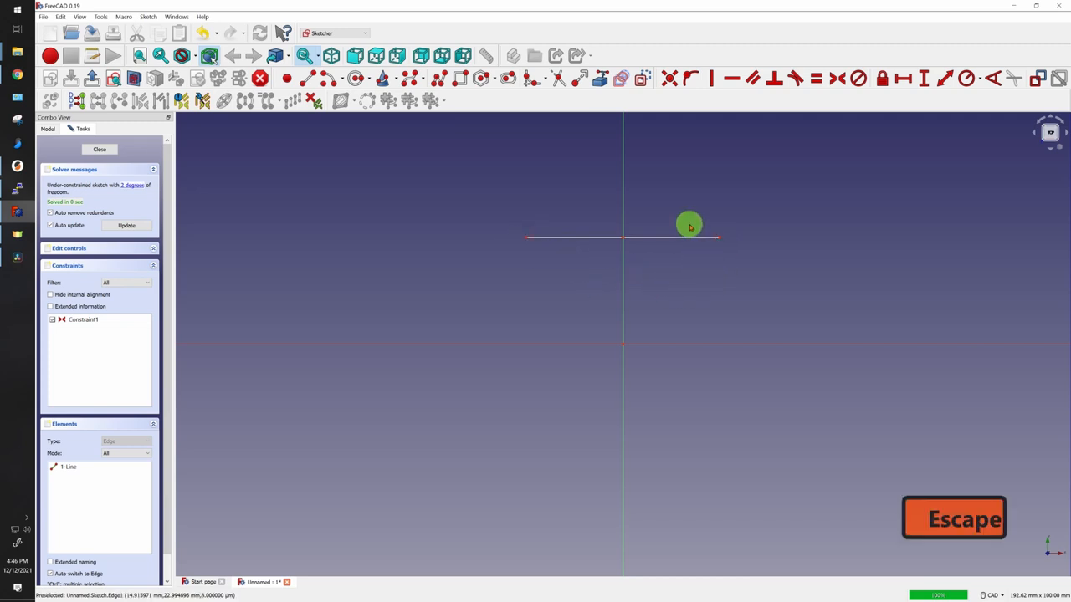
mouse_move(675, 259)
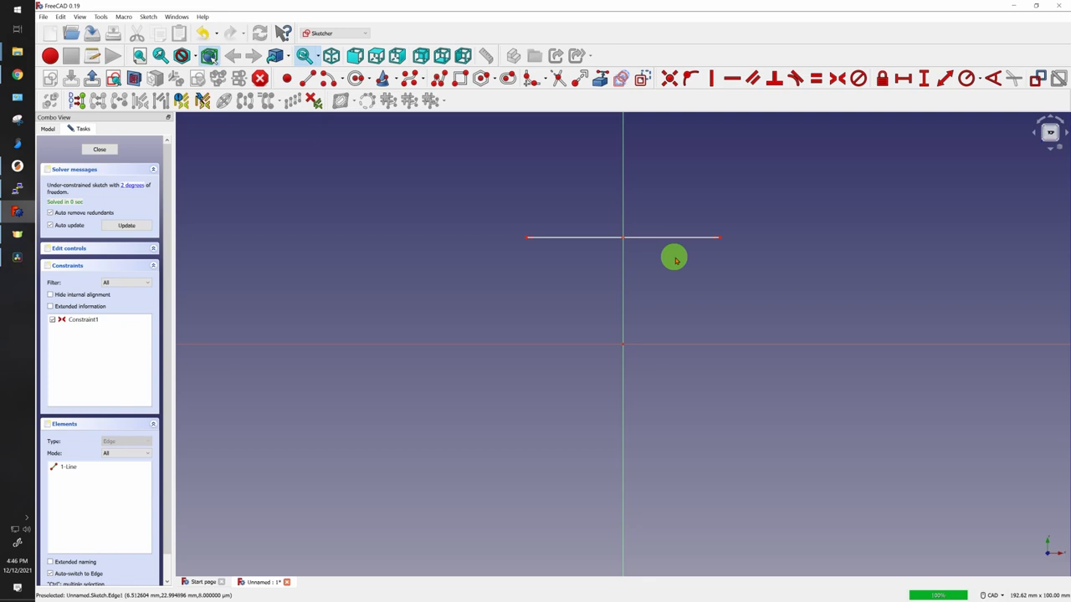
mouse_move(596, 255)
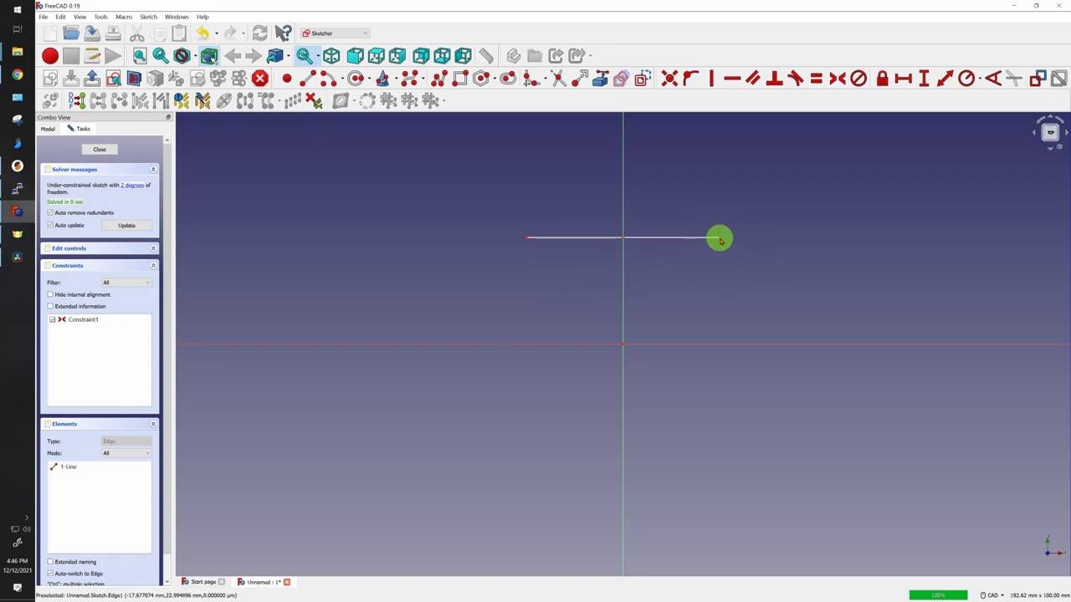
- Drag the line's endpoints to confirm they stay symmetric about the vertical axis
left_click_drag(719, 240, 853, 234)
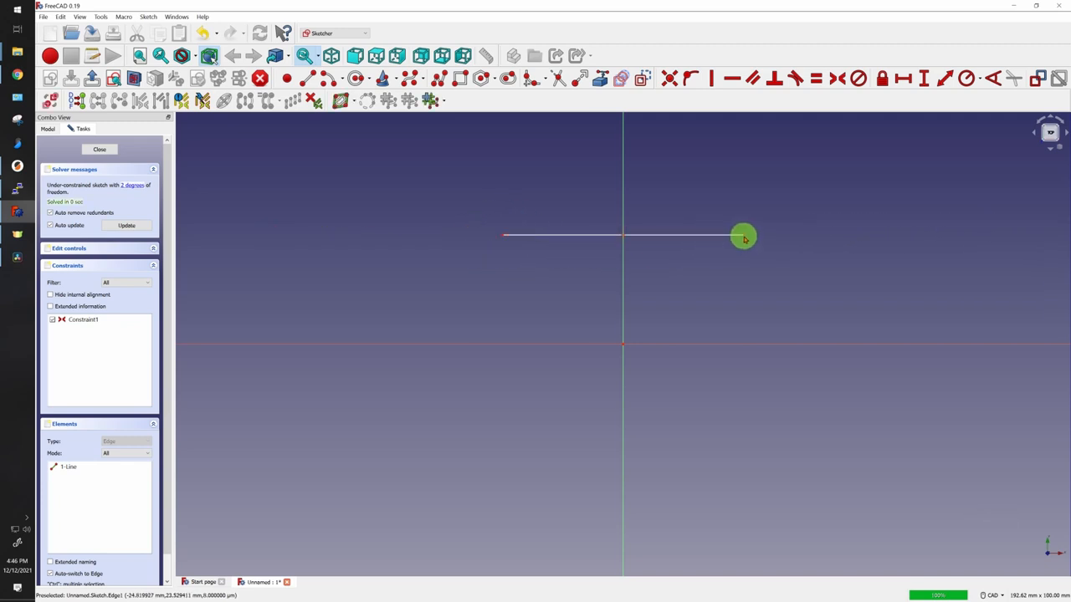
left_click_drag(743, 236, 732, 284)
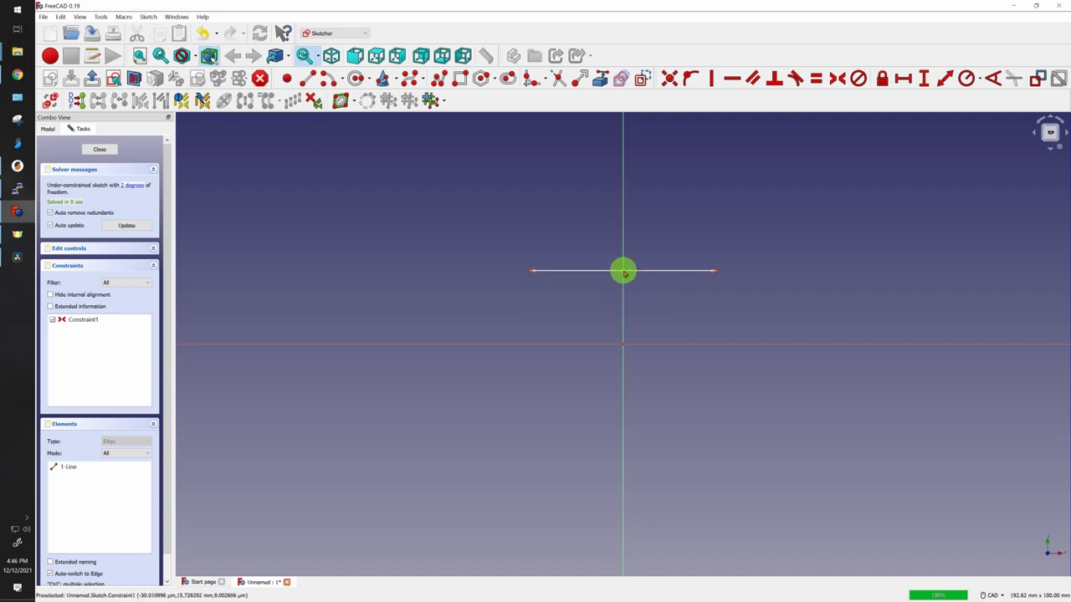
mouse_move(624, 130)
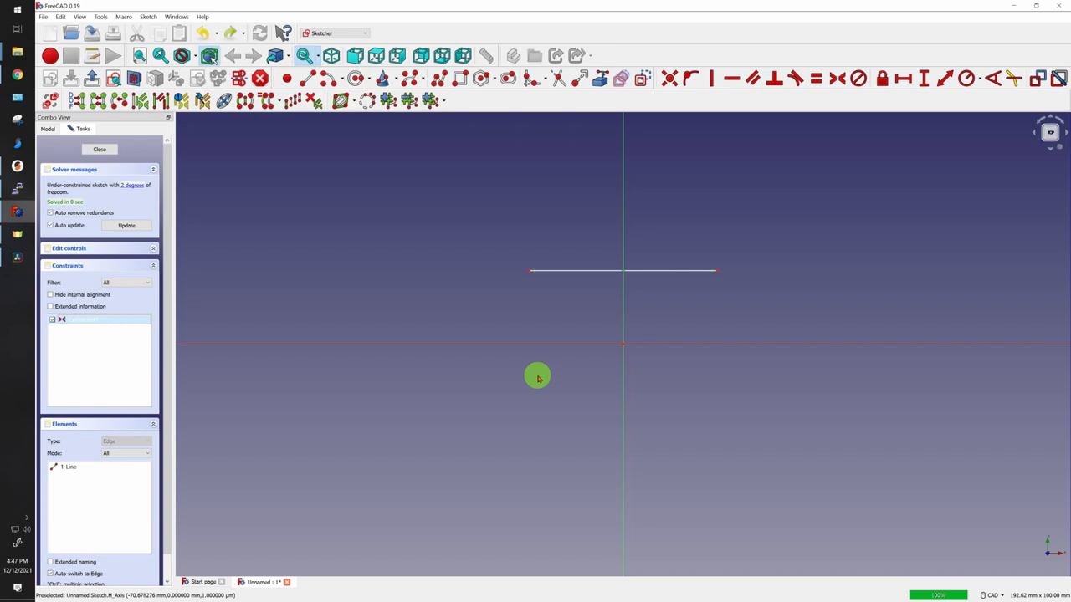
mouse_move(841, 79)
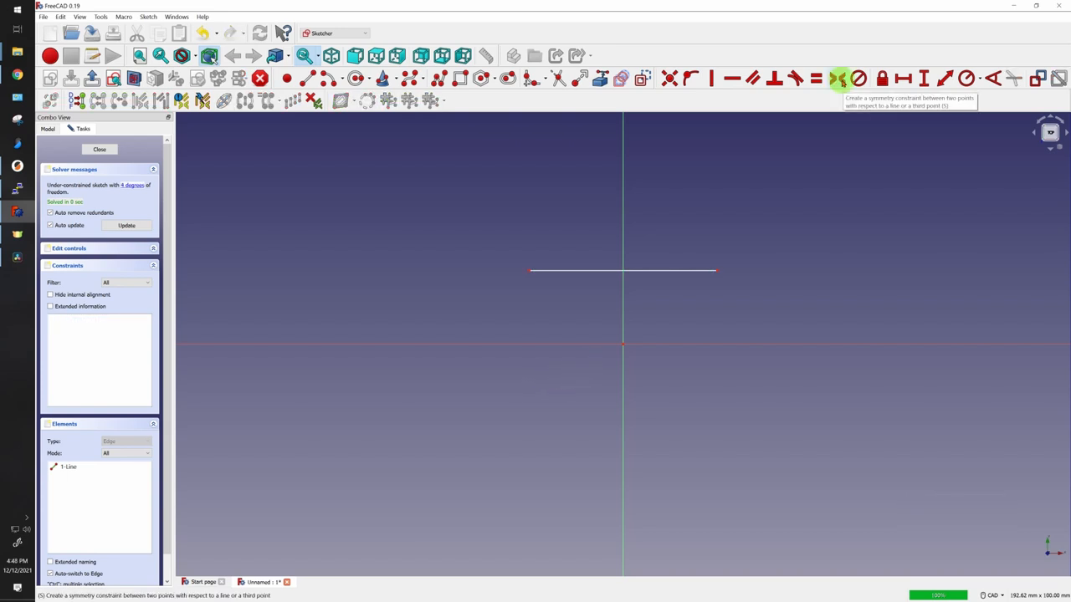
mouse_move(839, 78)
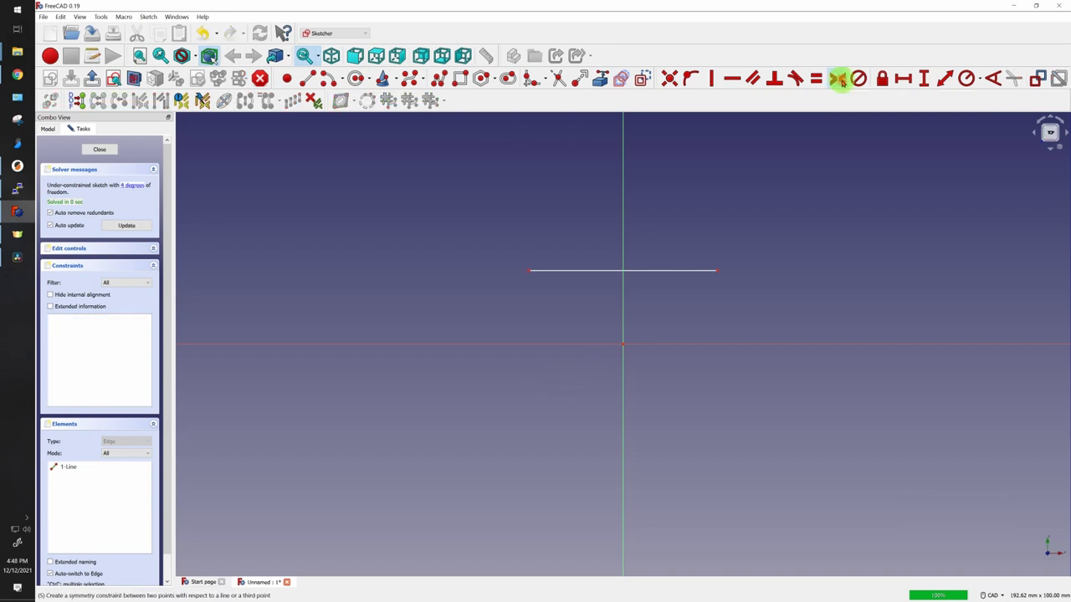
mouse_move(717, 270)
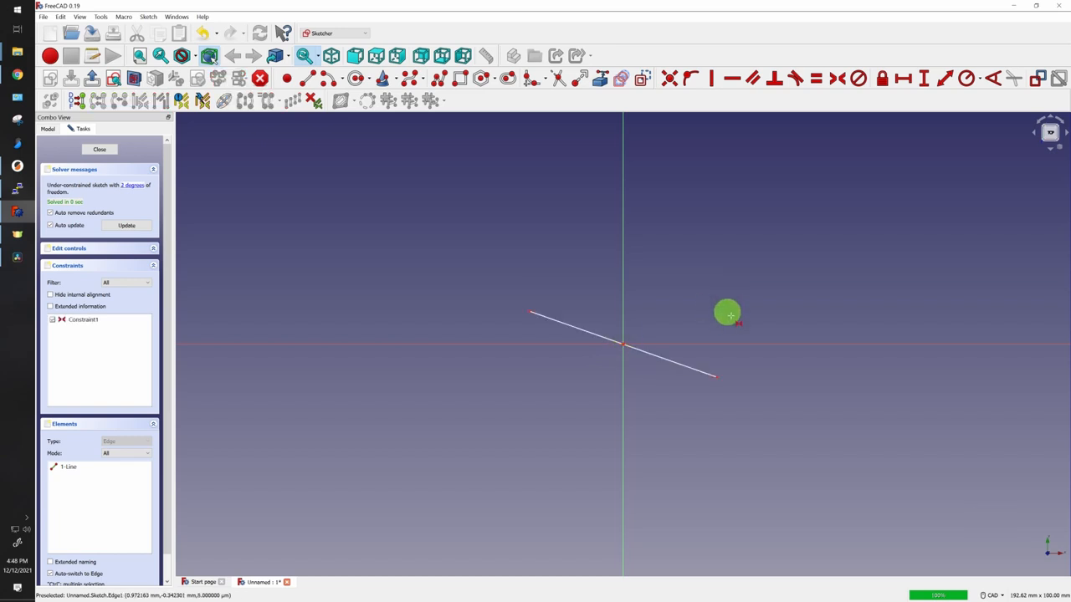
mouse_move(728, 326)
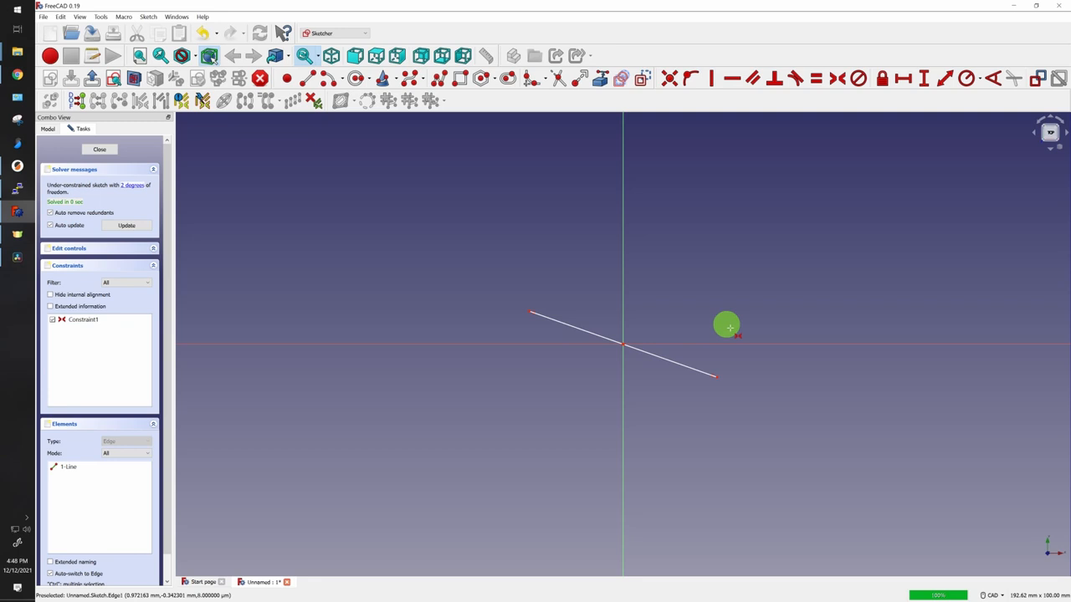
mouse_move(717, 379)
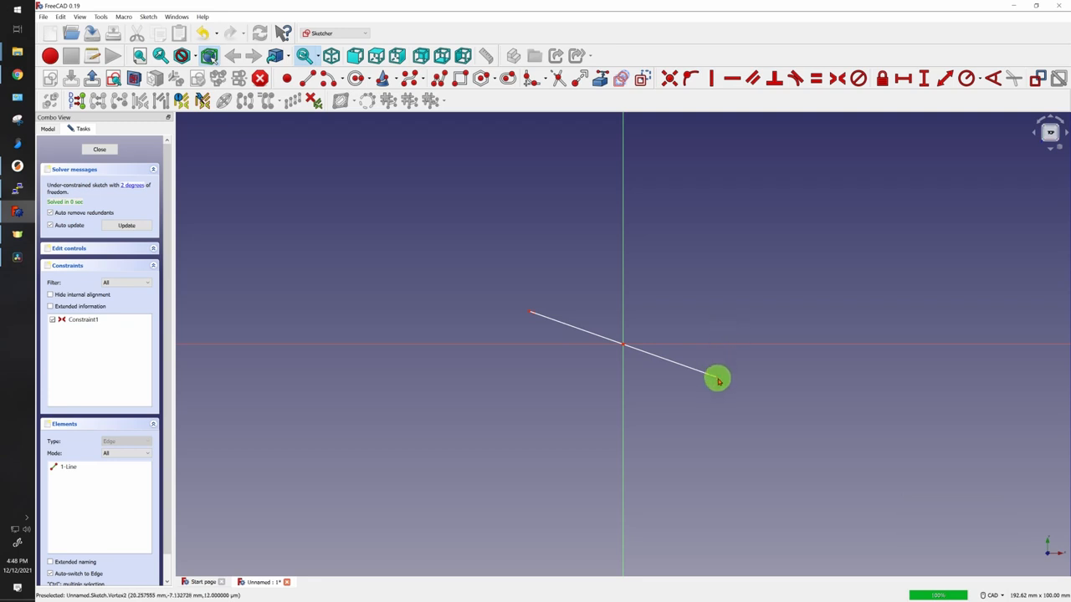
- Swing the line around to show it pivots through the origin, then delete it
left_click_drag(717, 379, 806, 446)
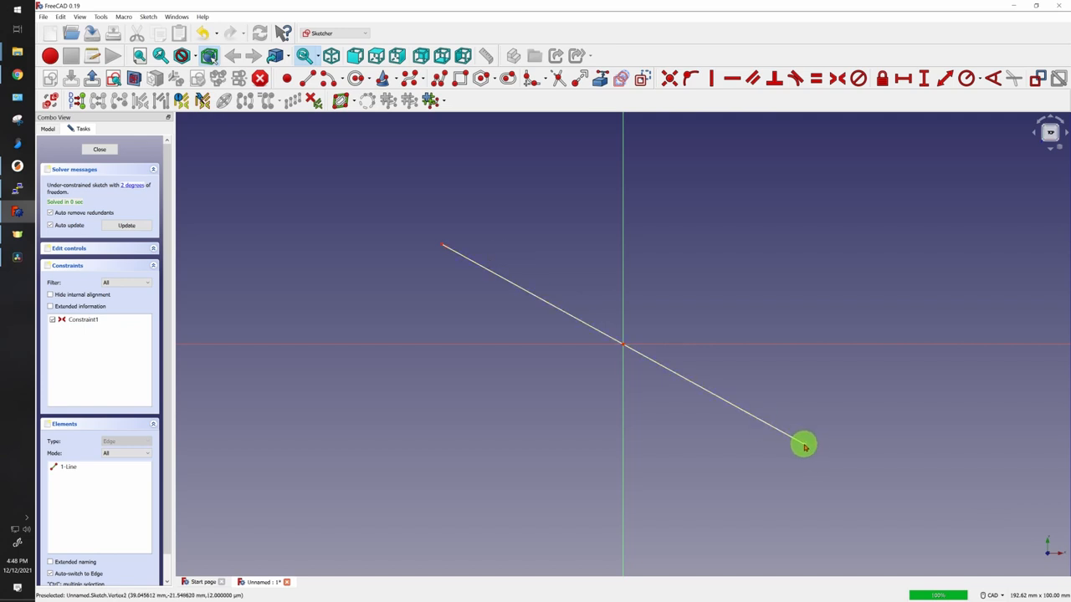
left_click_drag(803, 443, 782, 310)
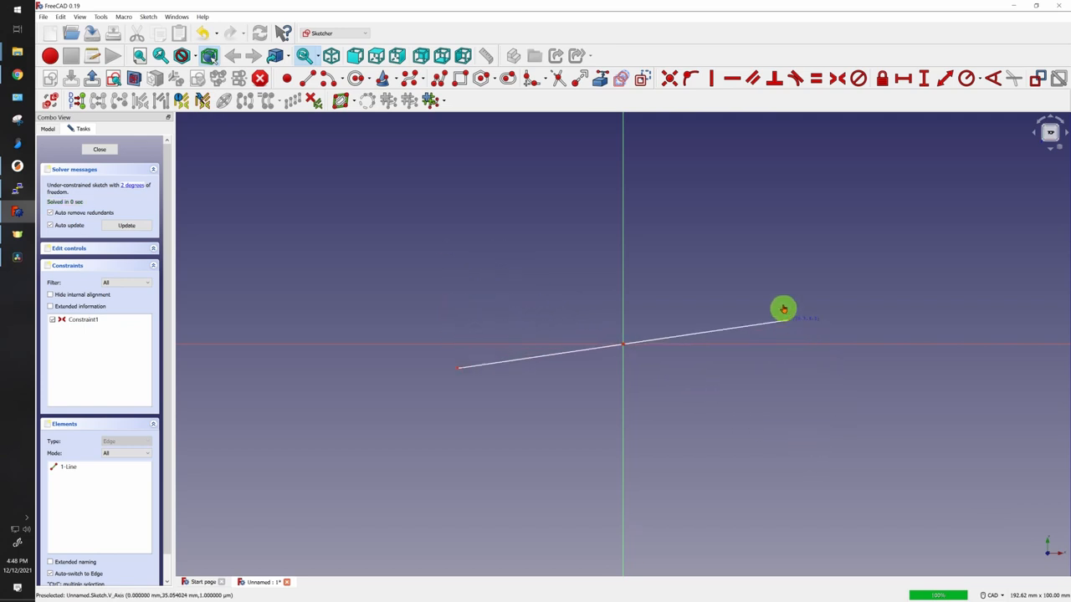
left_click_drag(784, 309, 633, 430)
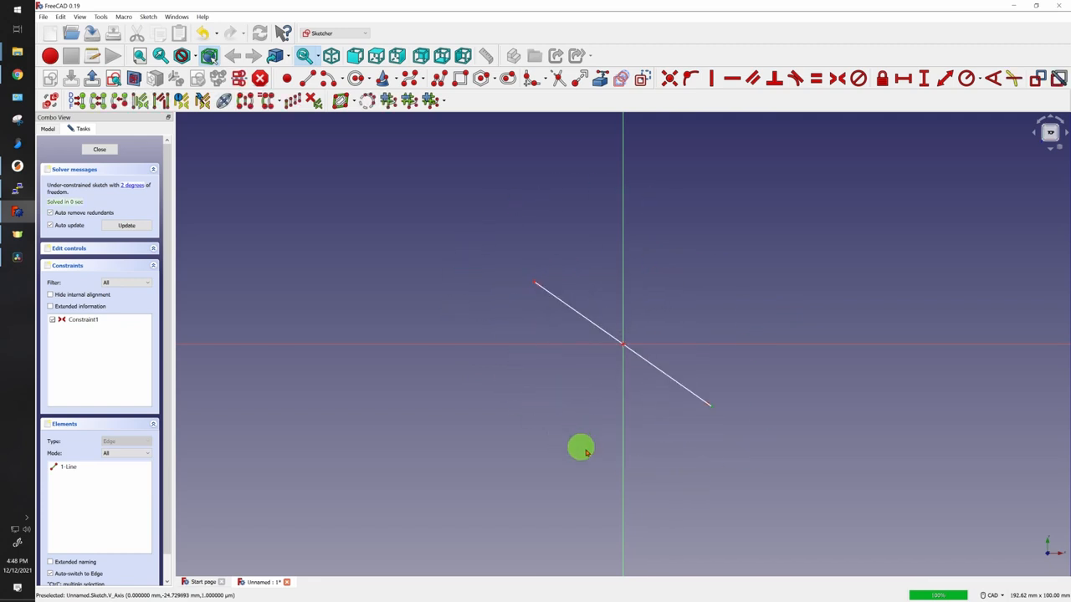
mouse_move(573, 504)
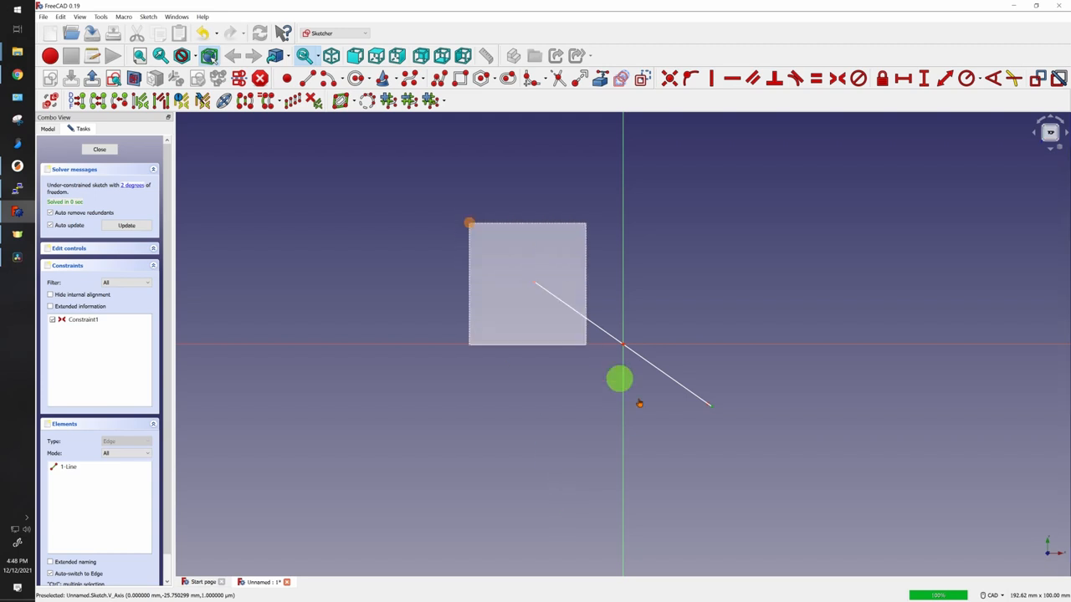
key("Delete")
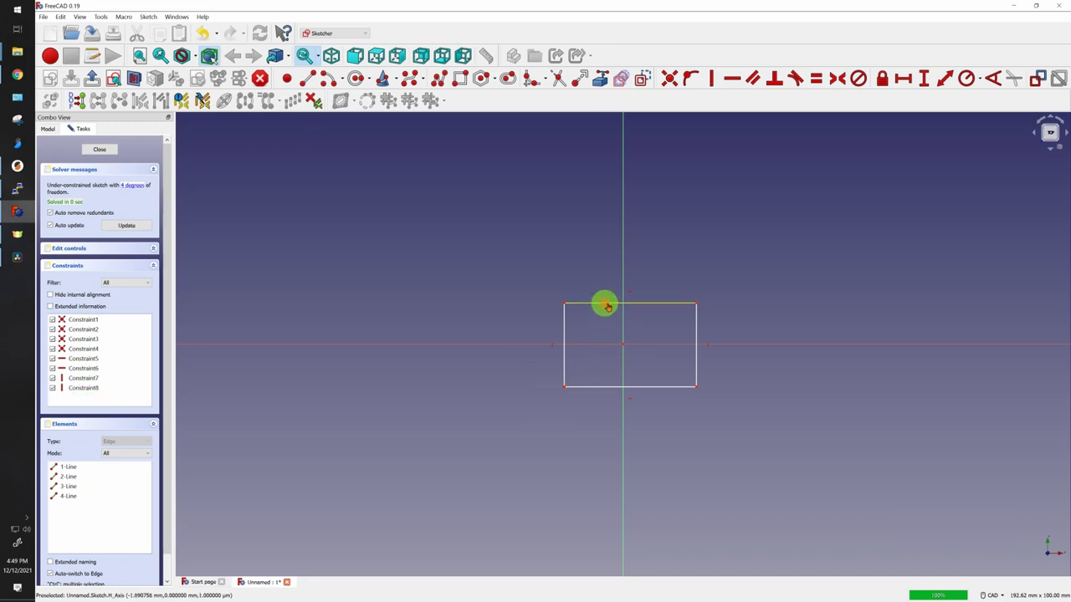
- Drag the rectangle's edge and corners to resize it into a near-square centred on the origin
left_click_drag(605, 306, 573, 266)
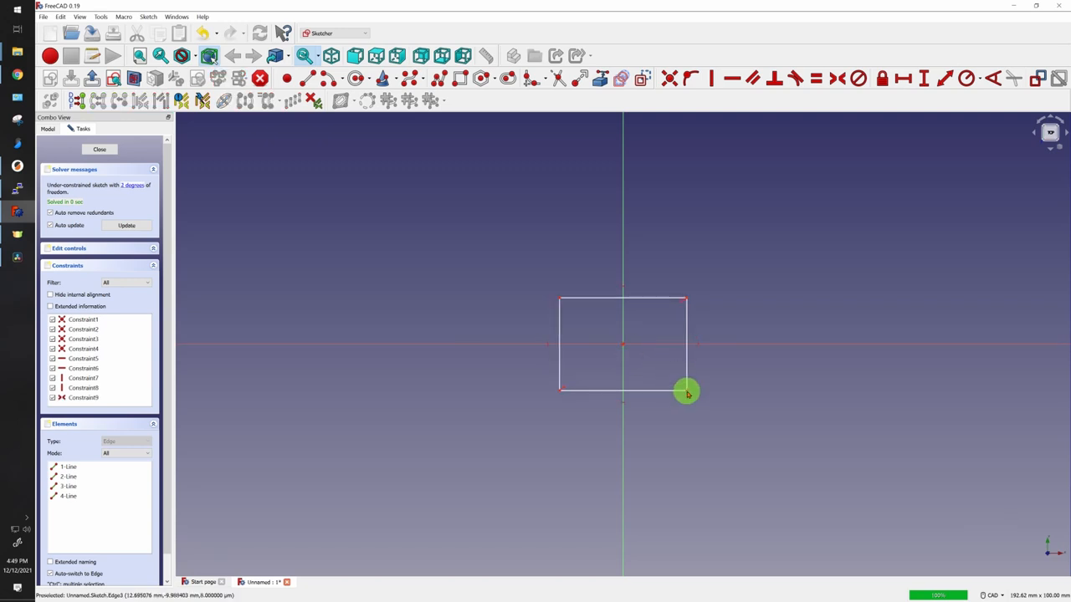
left_click_drag(686, 391, 677, 468)
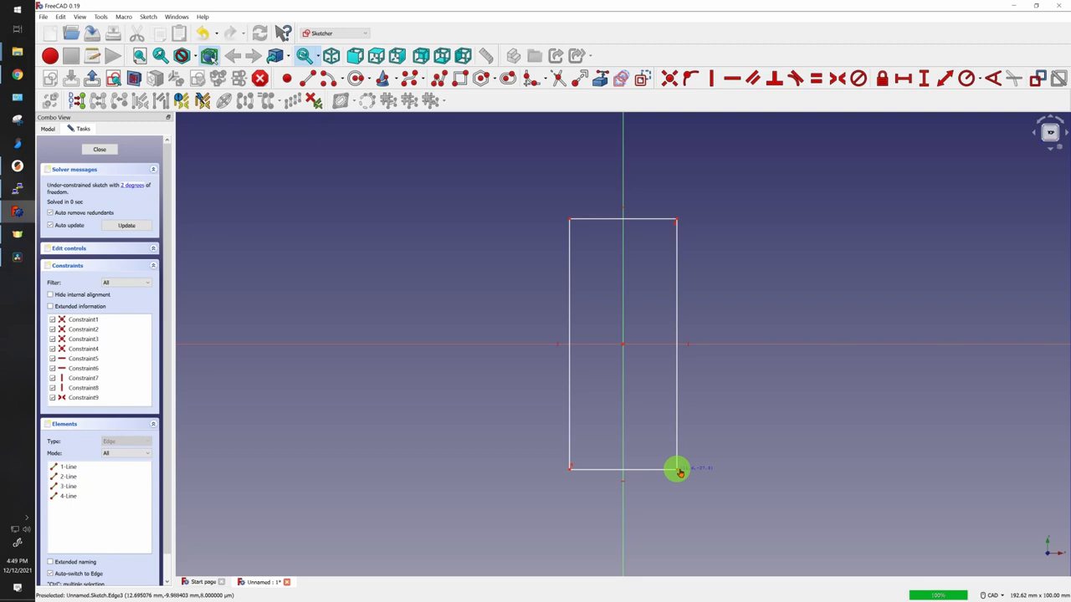
left_click_drag(677, 468, 878, 322)
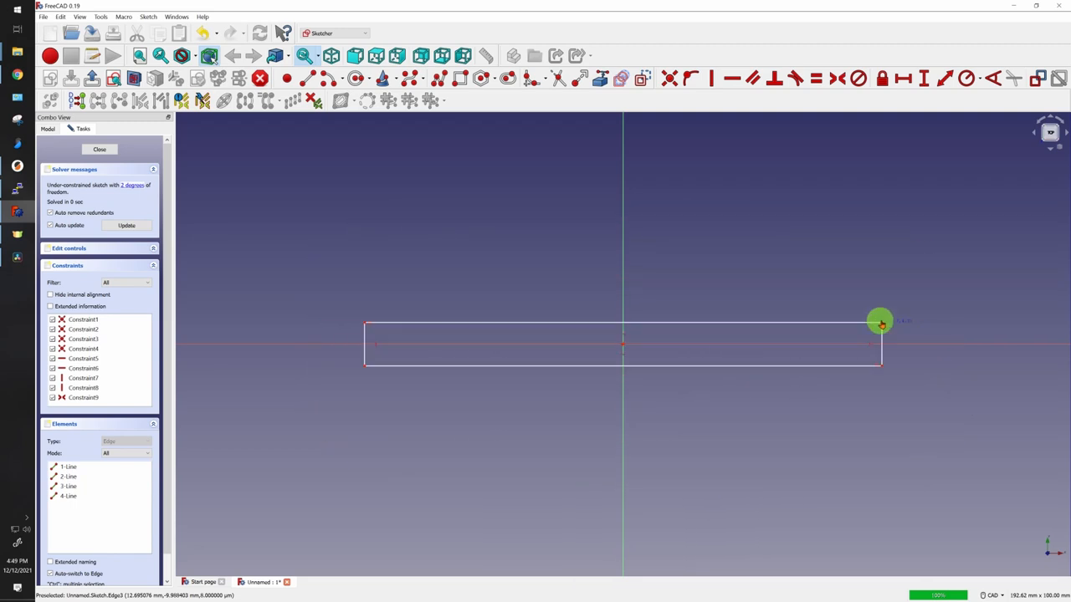
left_click_drag(879, 322, 740, 381)
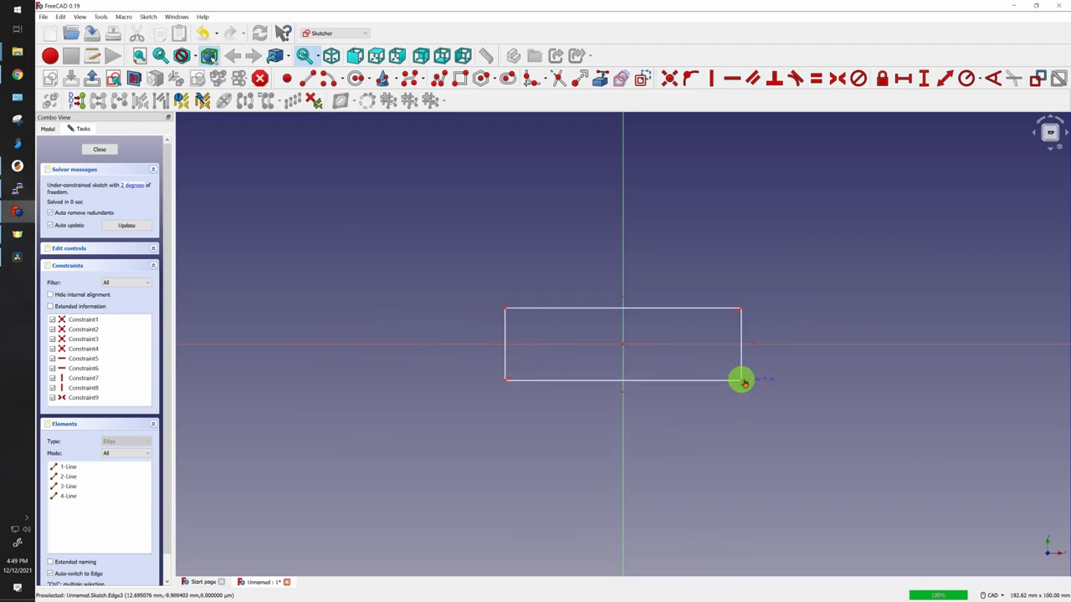
left_click_drag(740, 379, 629, 336)
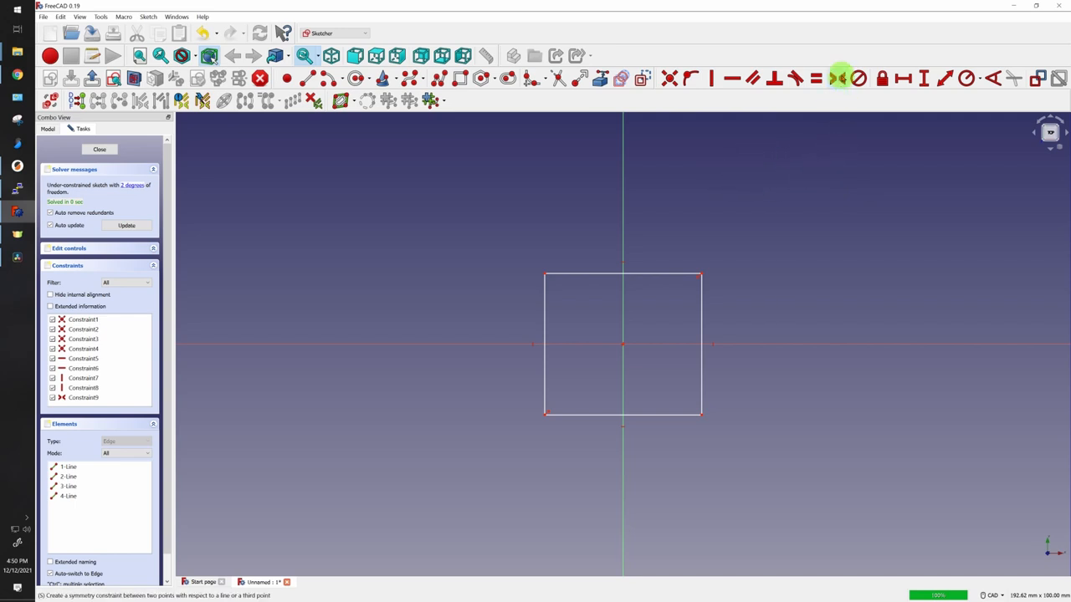
mouse_move(748, 201)
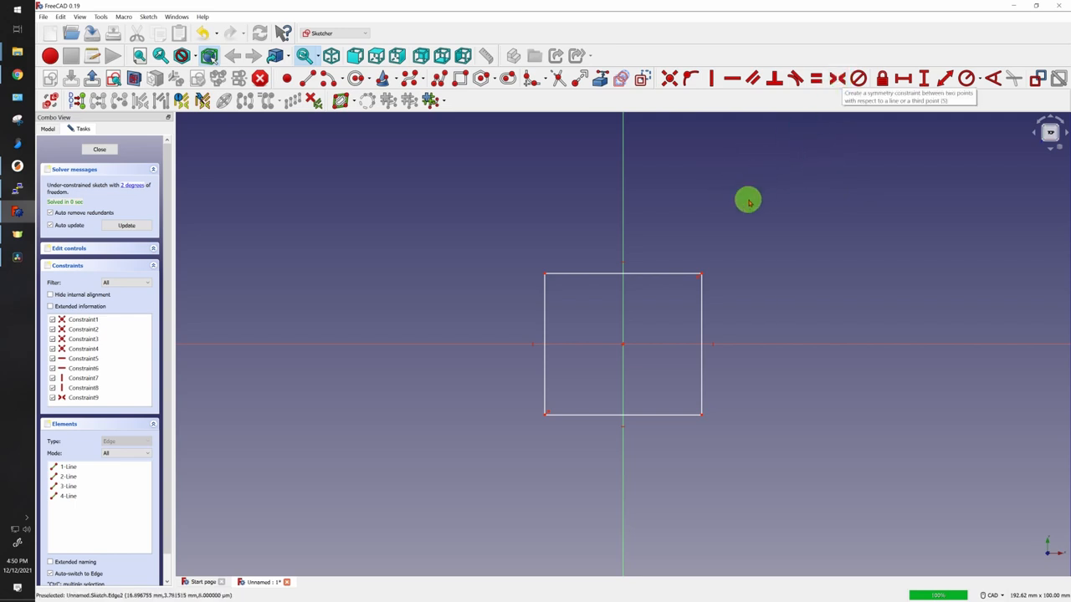
mouse_move(560, 282)
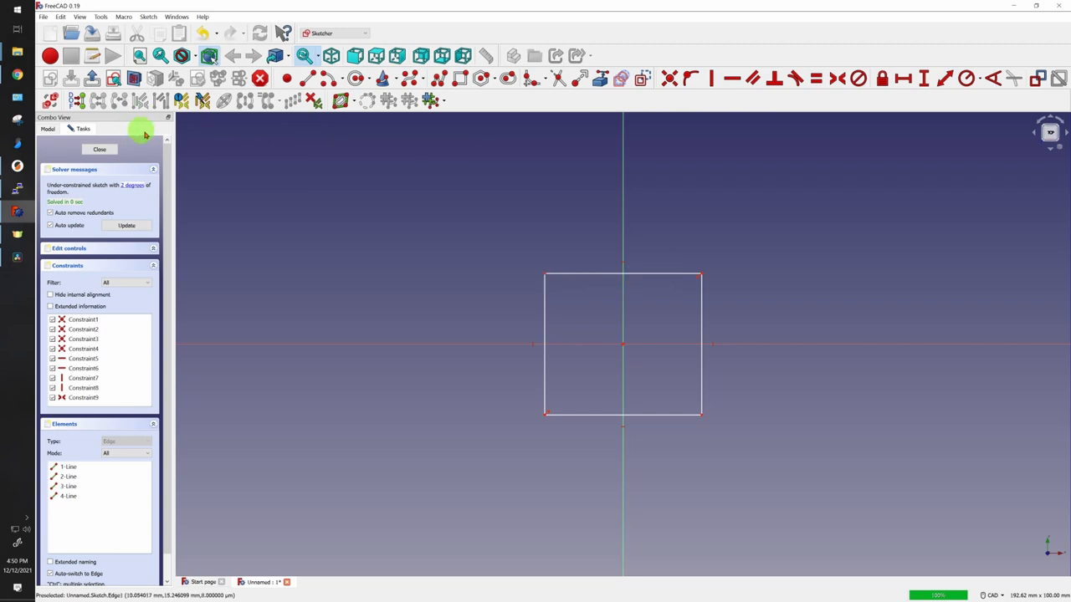
- Draw a slanted line and attach its endpoint to the rectangle's top edge
double_click(709, 140)
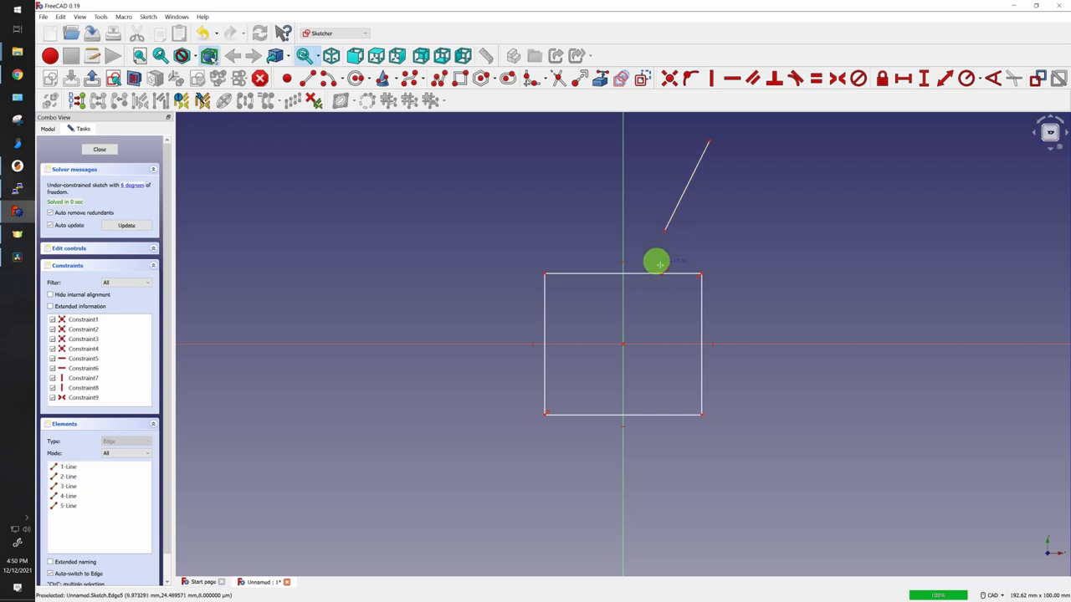
mouse_move(836, 78)
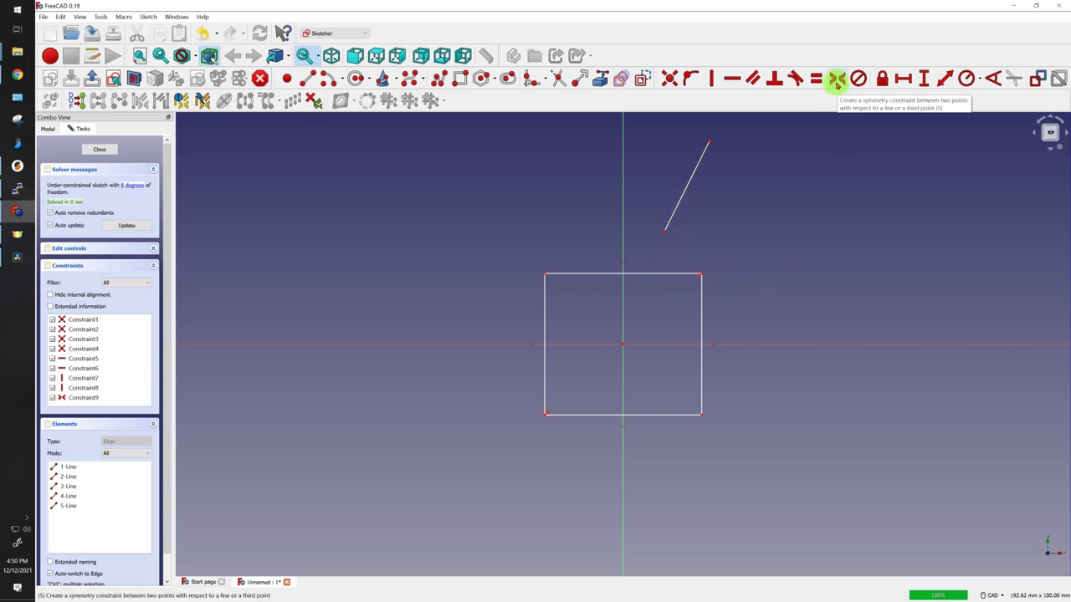
mouse_move(701, 275)
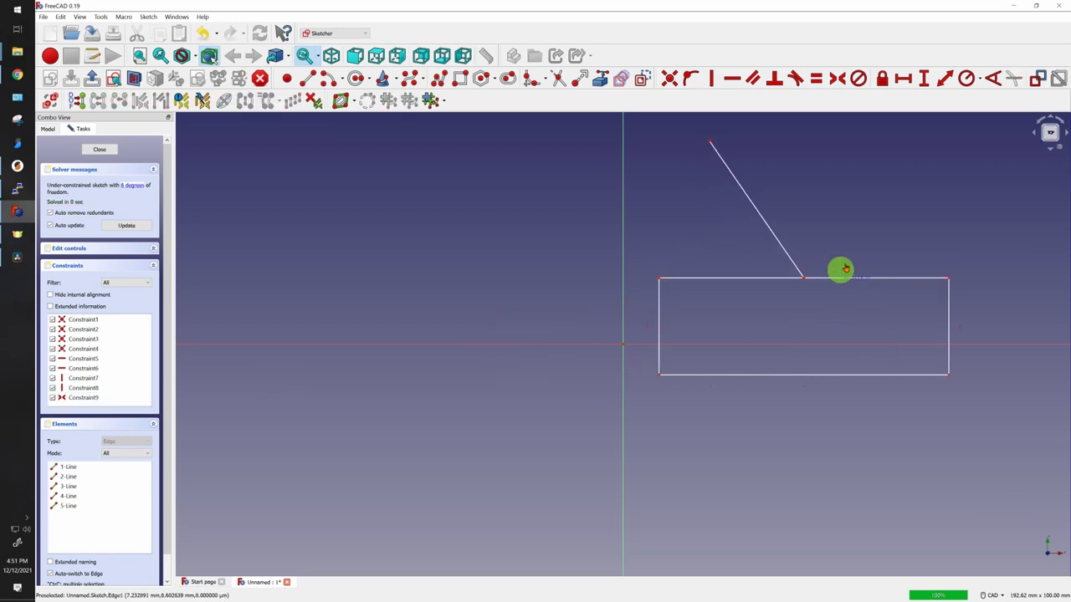
left_click_drag(840, 270, 916, 254)
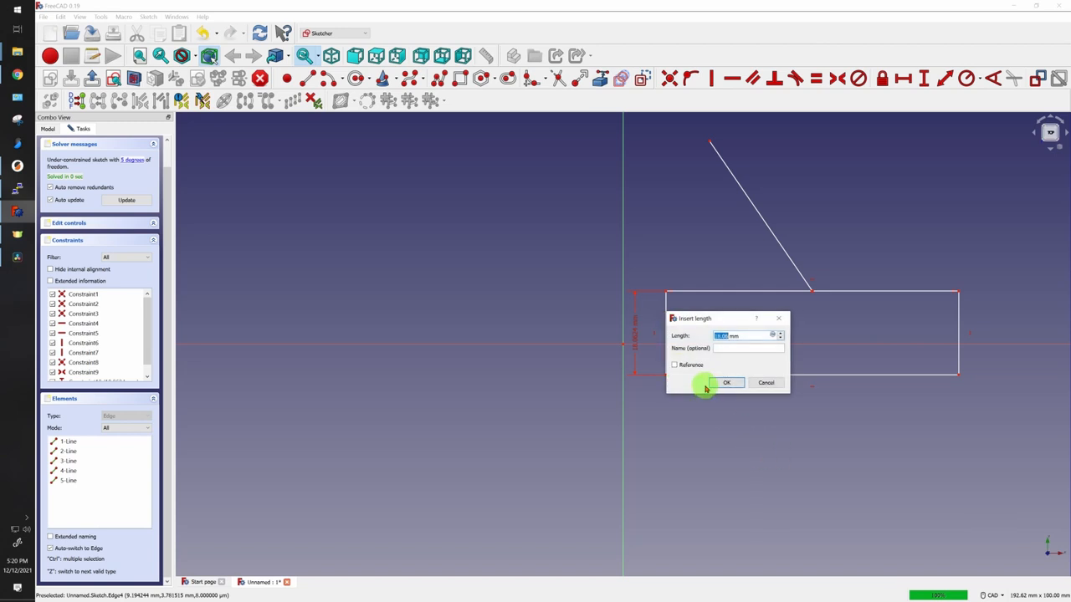
- Accept the 18.06 mm height dimension on the rectangle's left edge
left_click(726, 382)
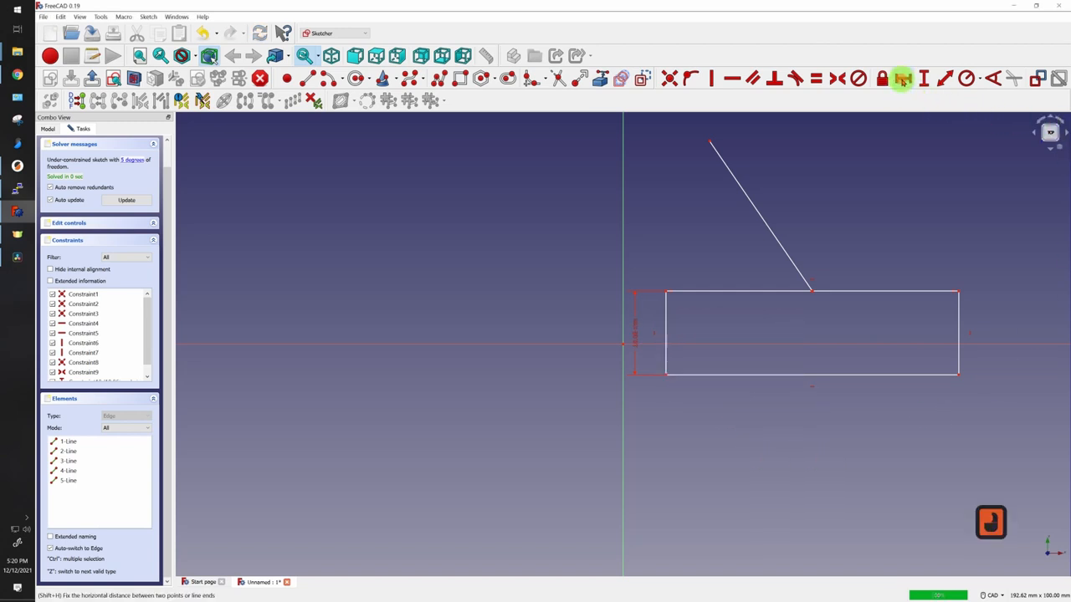
mouse_move(876, 291)
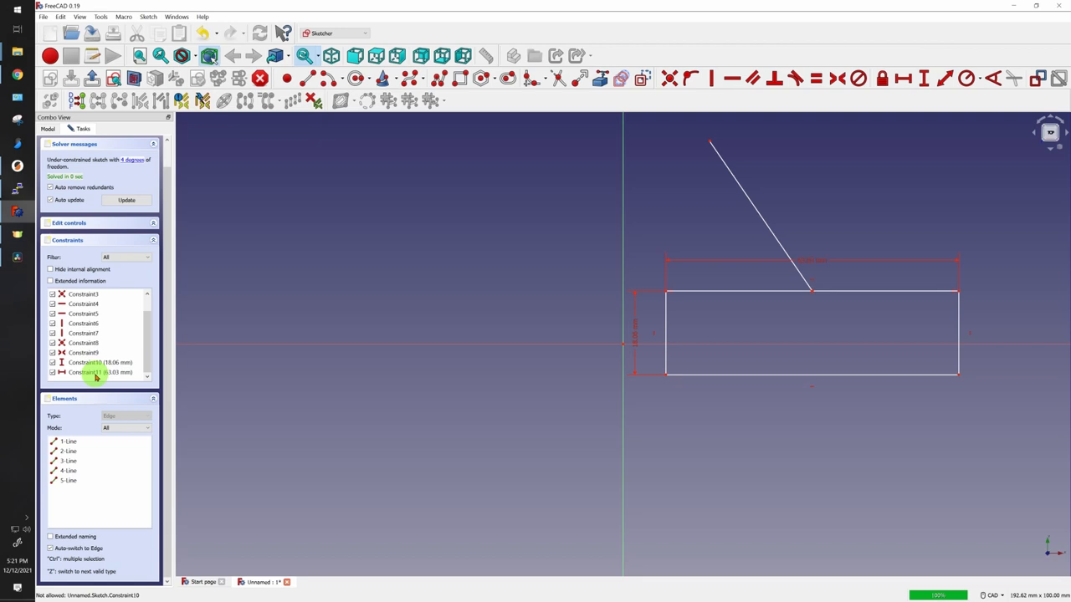
mouse_move(672, 294)
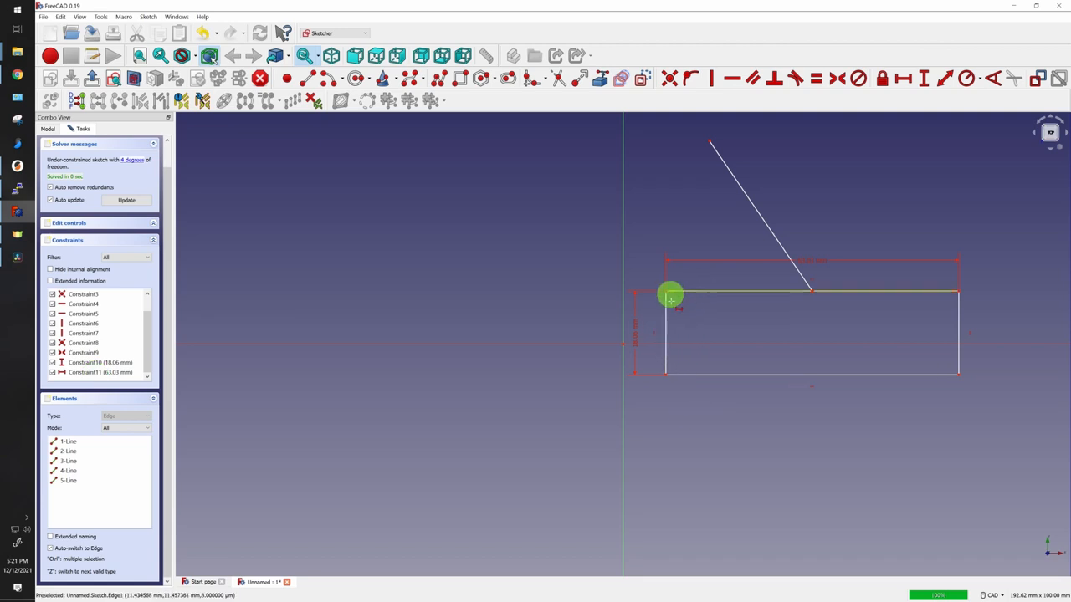
mouse_move(533, 77)
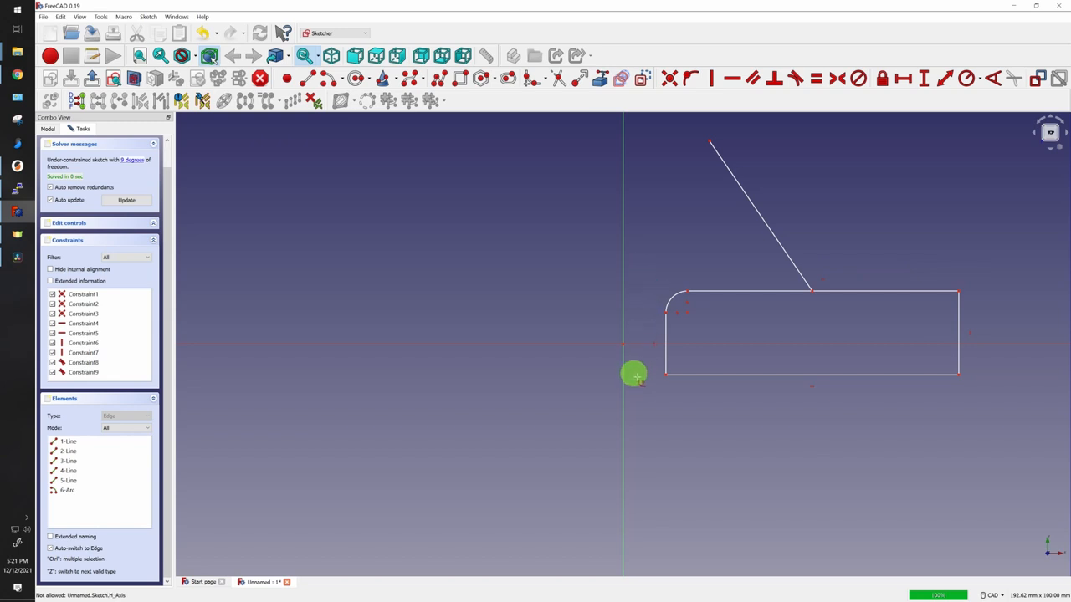
mouse_move(839, 78)
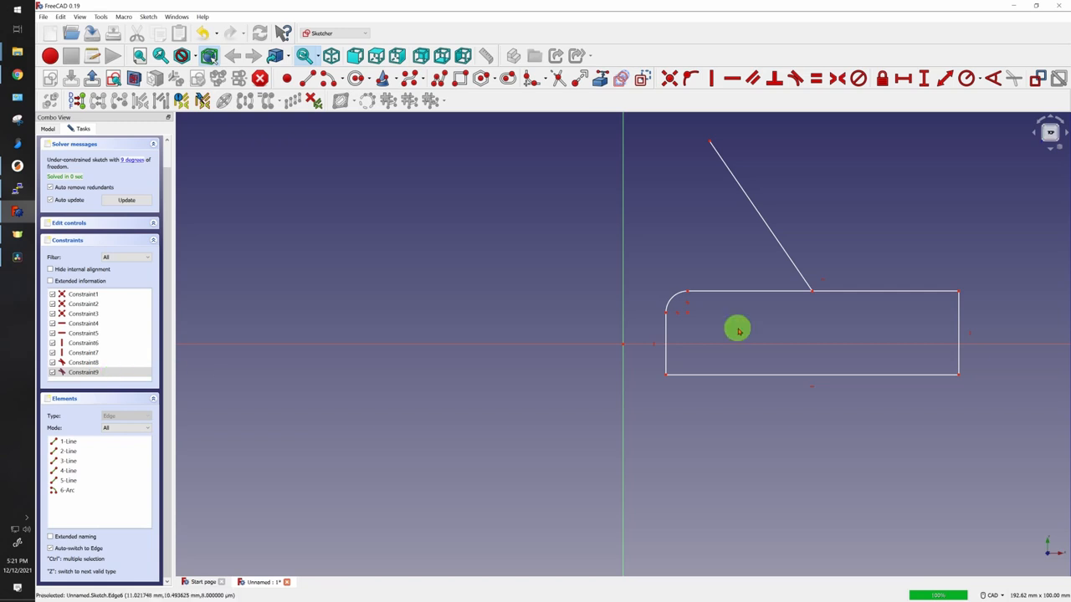
mouse_move(667, 287)
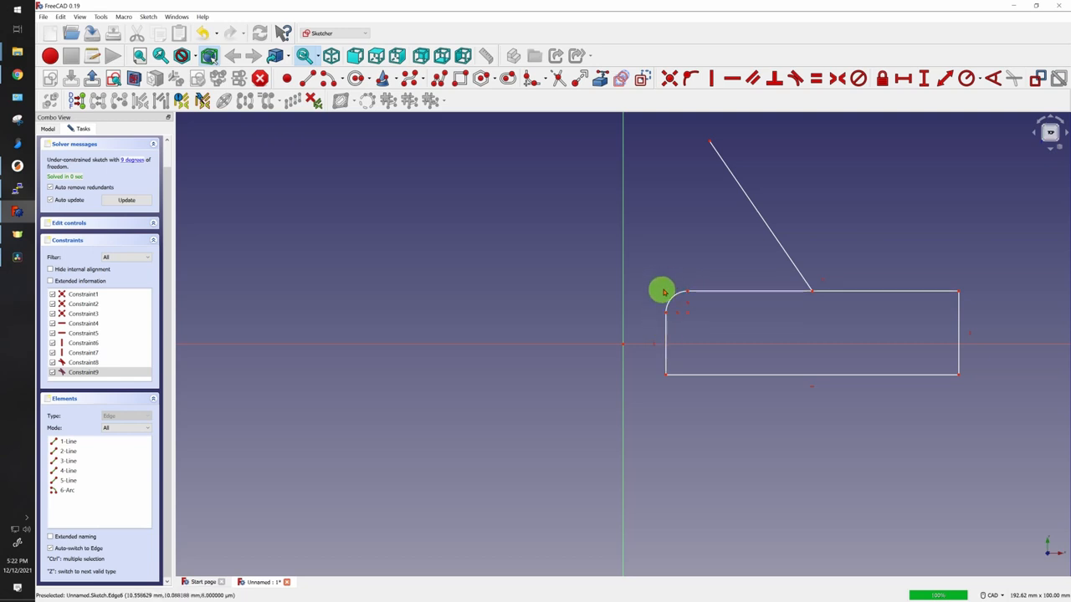
mouse_move(651, 278)
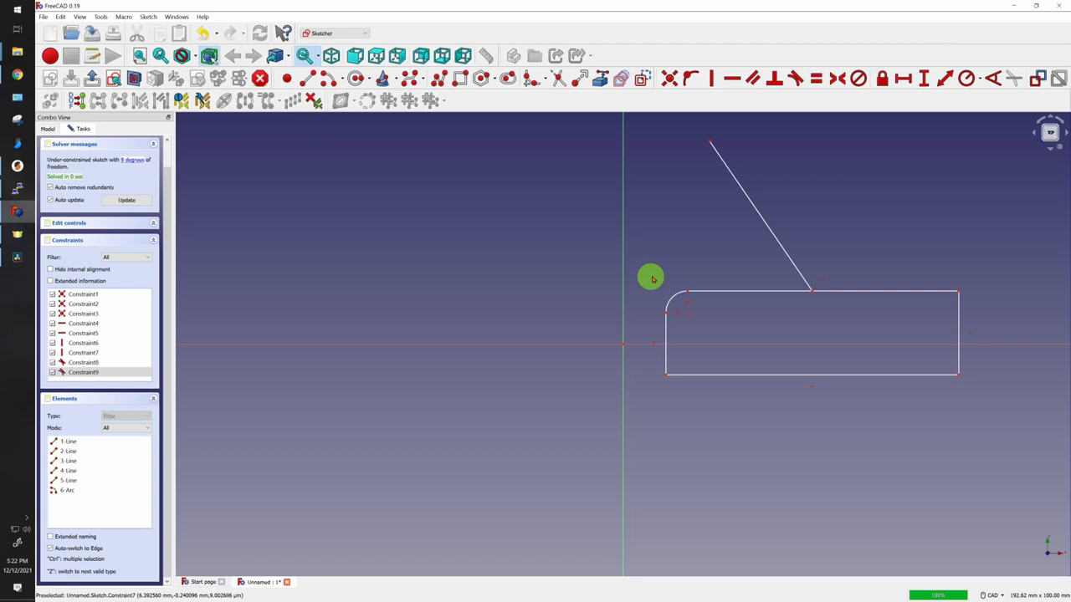
mouse_move(959, 253)
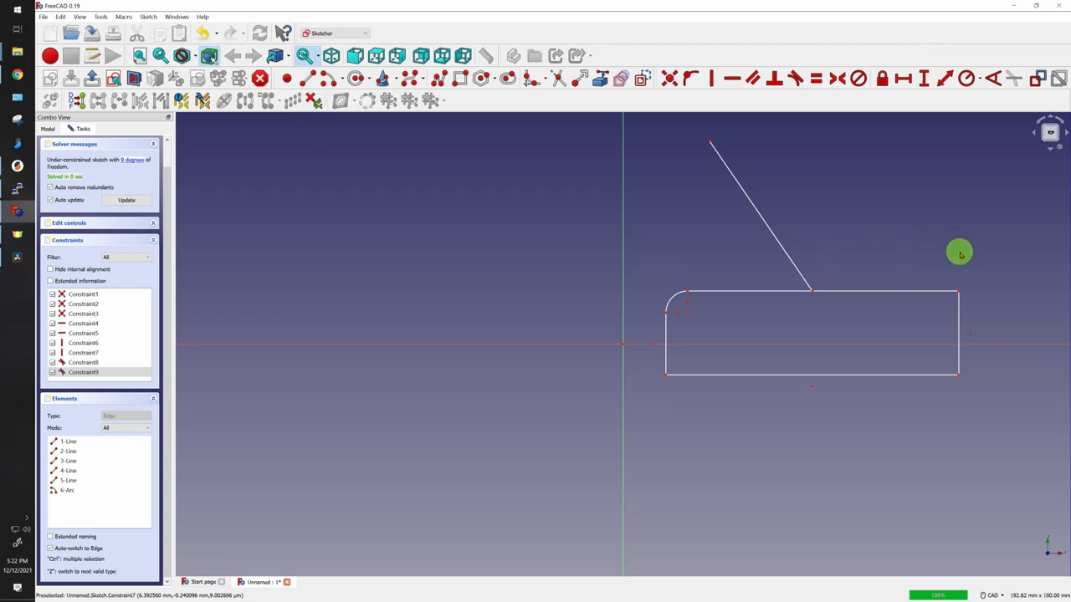
mouse_move(741, 262)
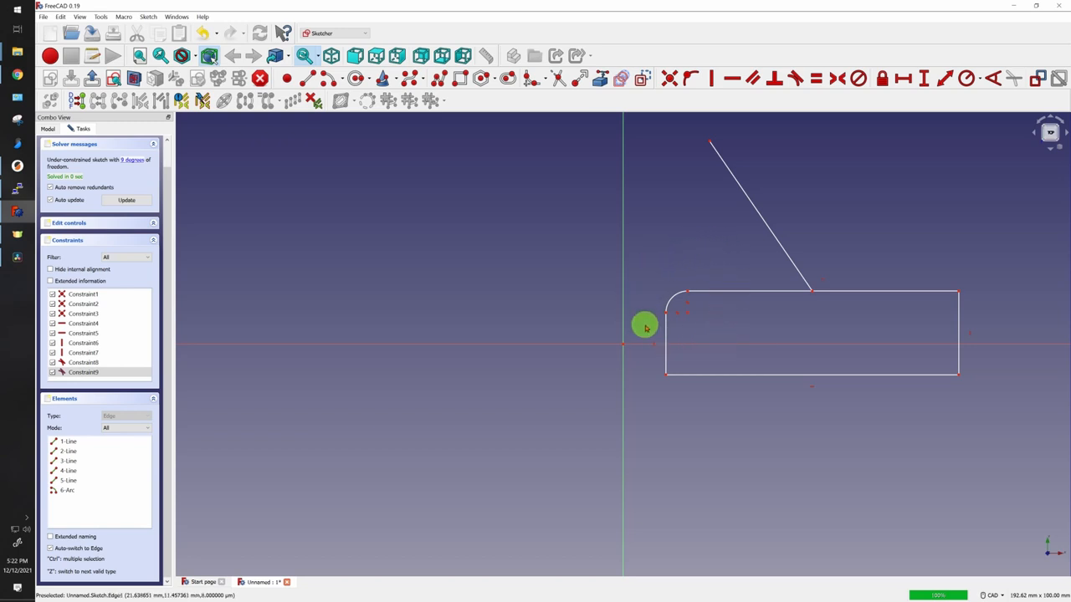
mouse_move(389, 120)
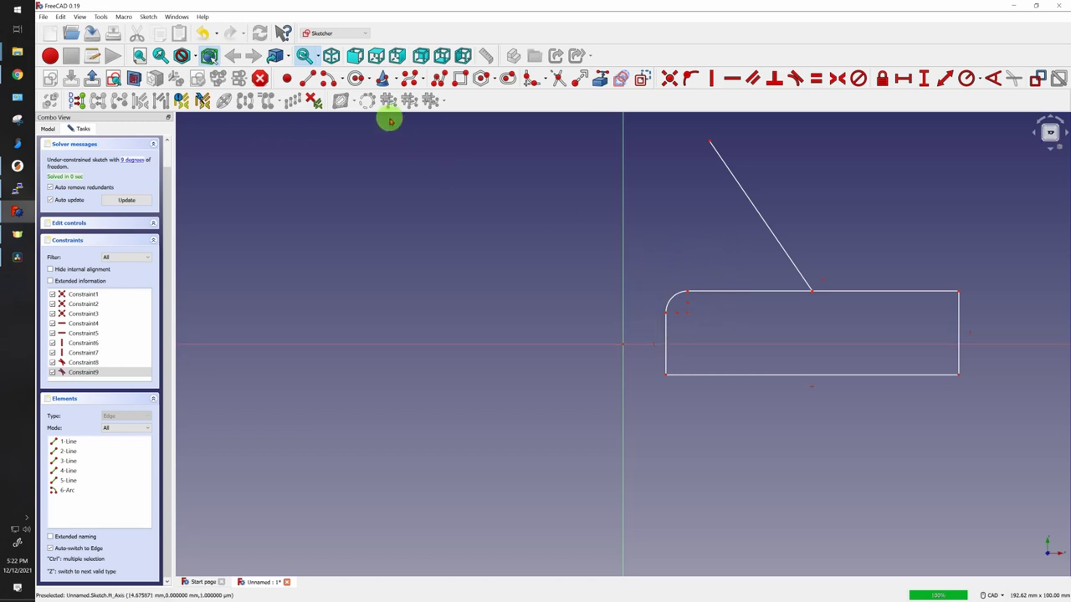
mouse_move(358, 77)
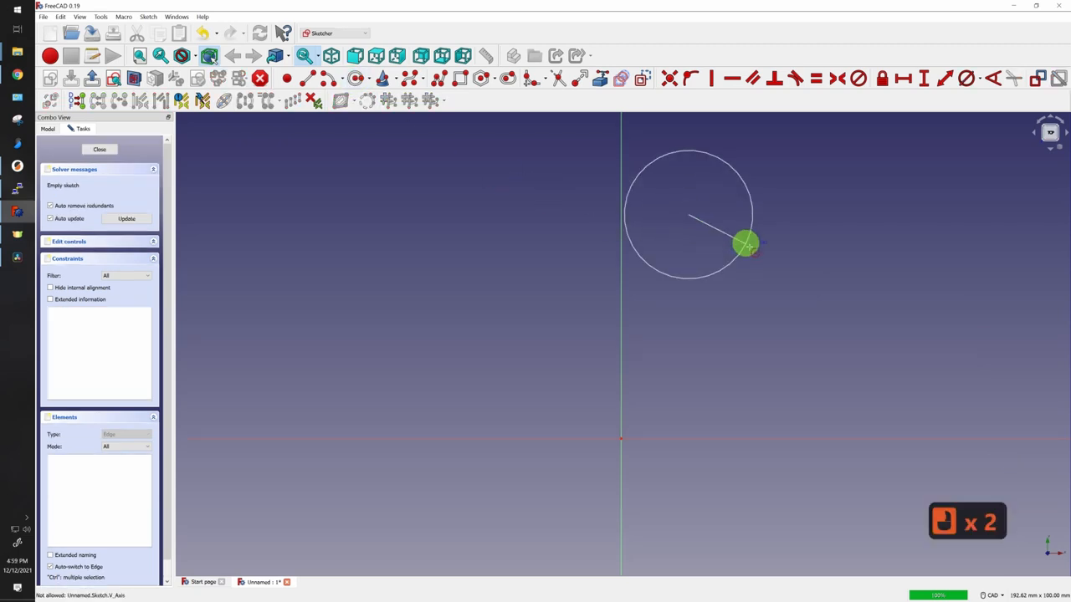
- Finish drawing the circle, move it lower right and select its edge
left_click(745, 242)
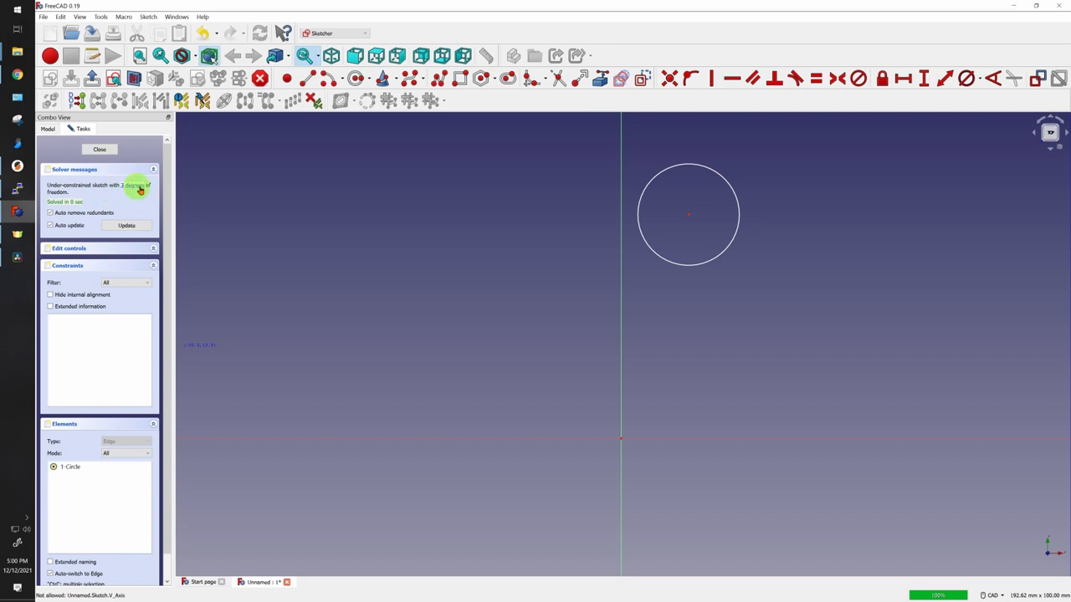
left_click(688, 217)
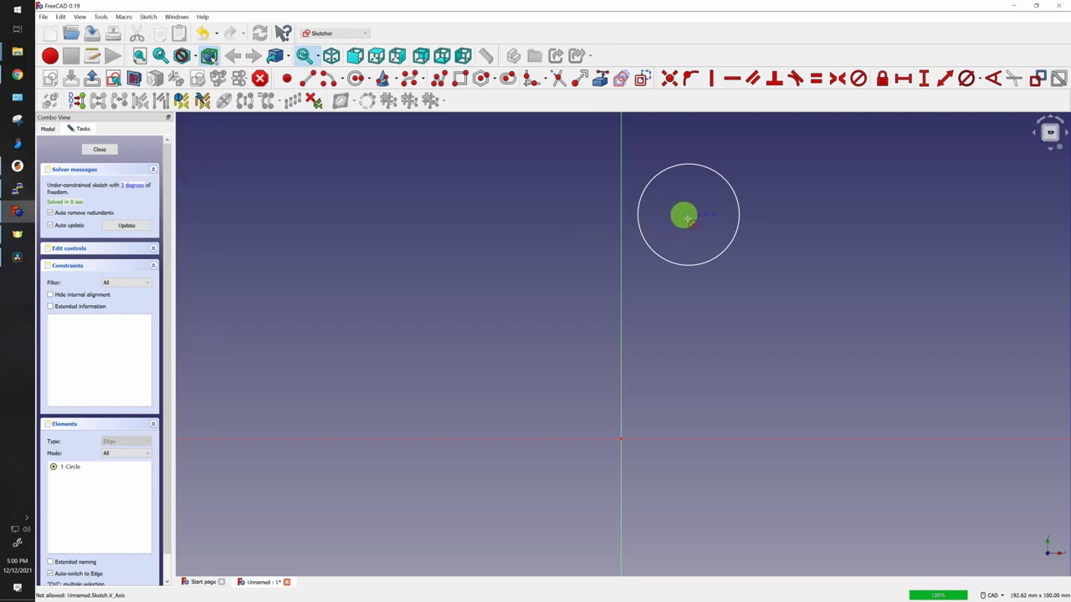
left_click_drag(686, 215, 723, 219)
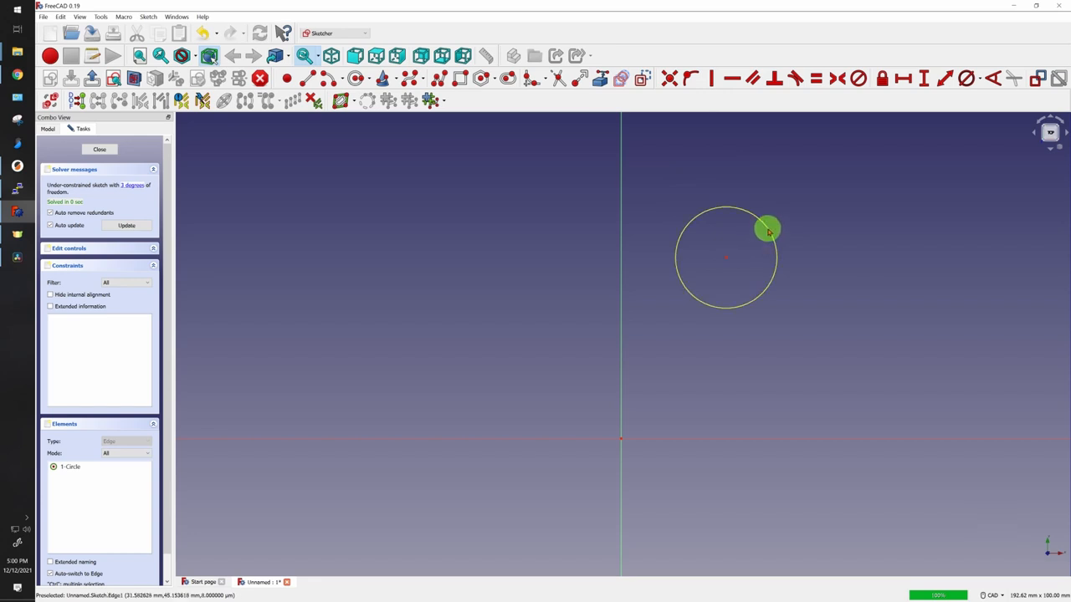
left_click(967, 79)
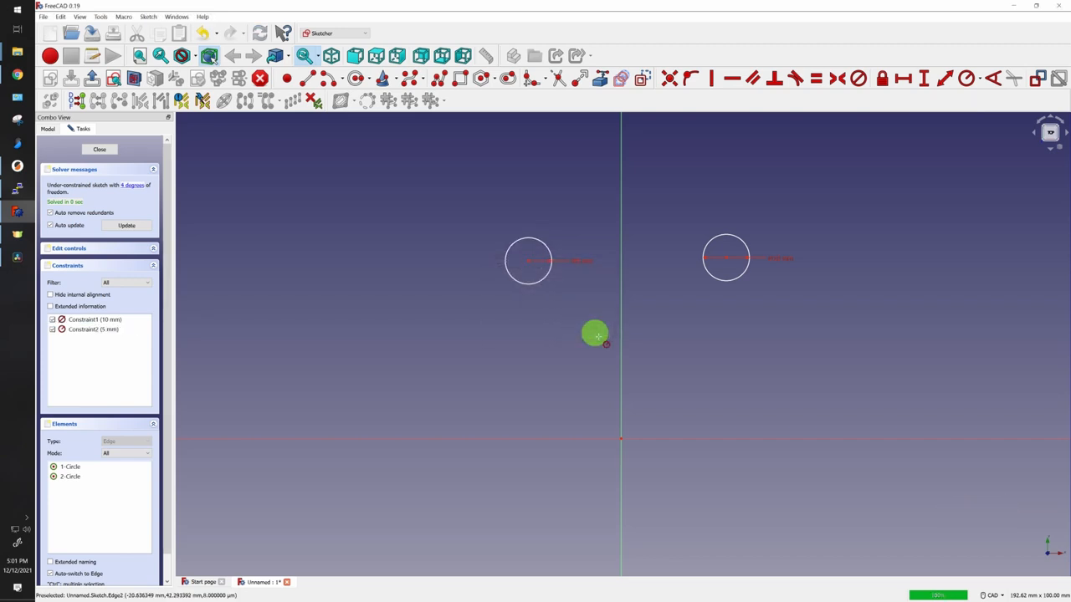
mouse_move(769, 279)
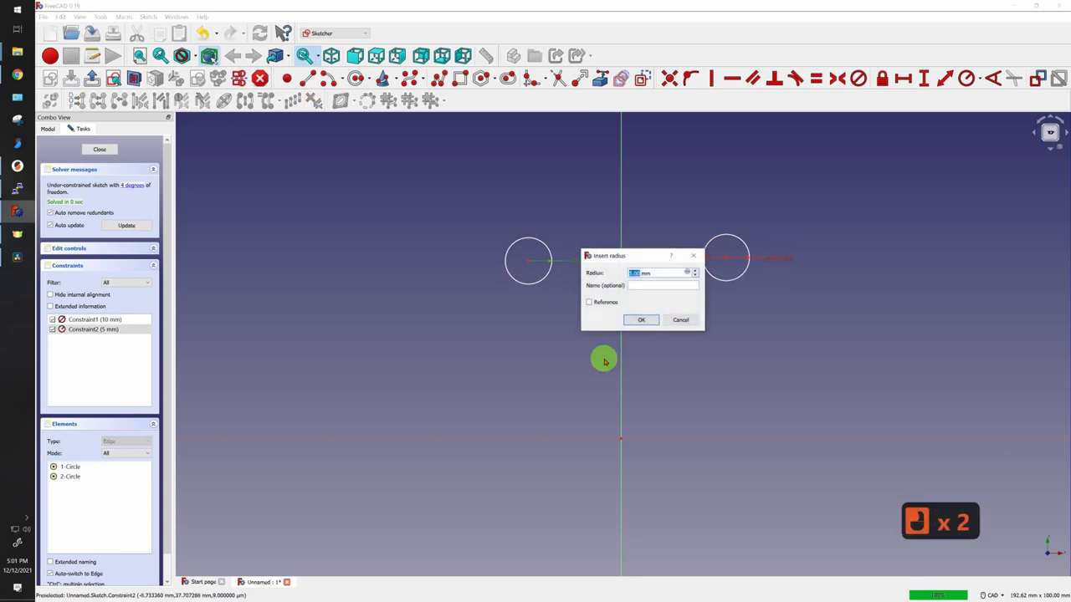
- Enter 10 mm as the left circle's radius and confirm it
type("10 mm")
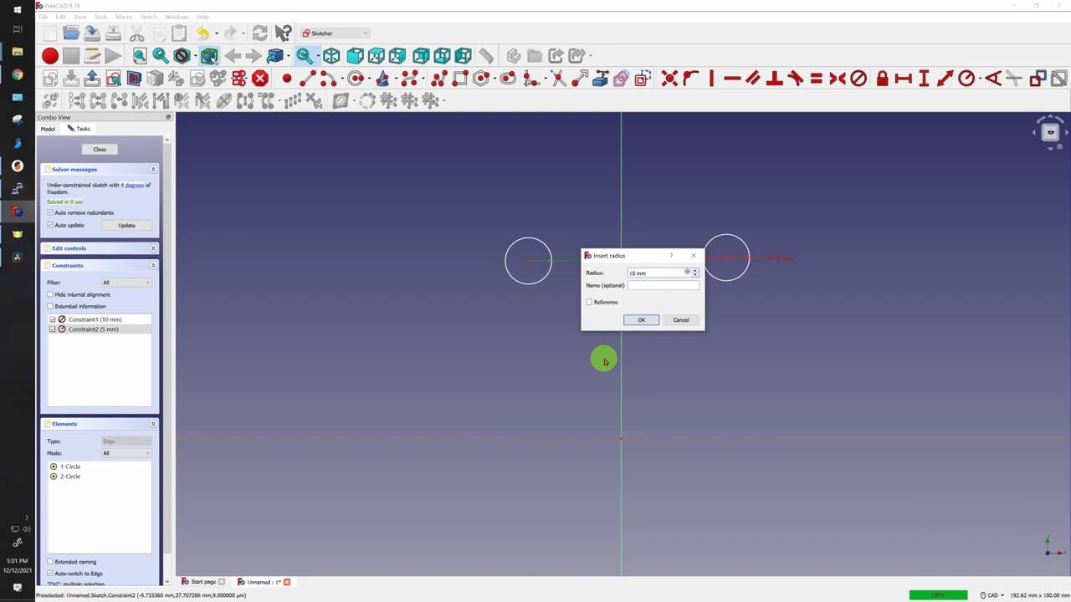
left_click(641, 320)
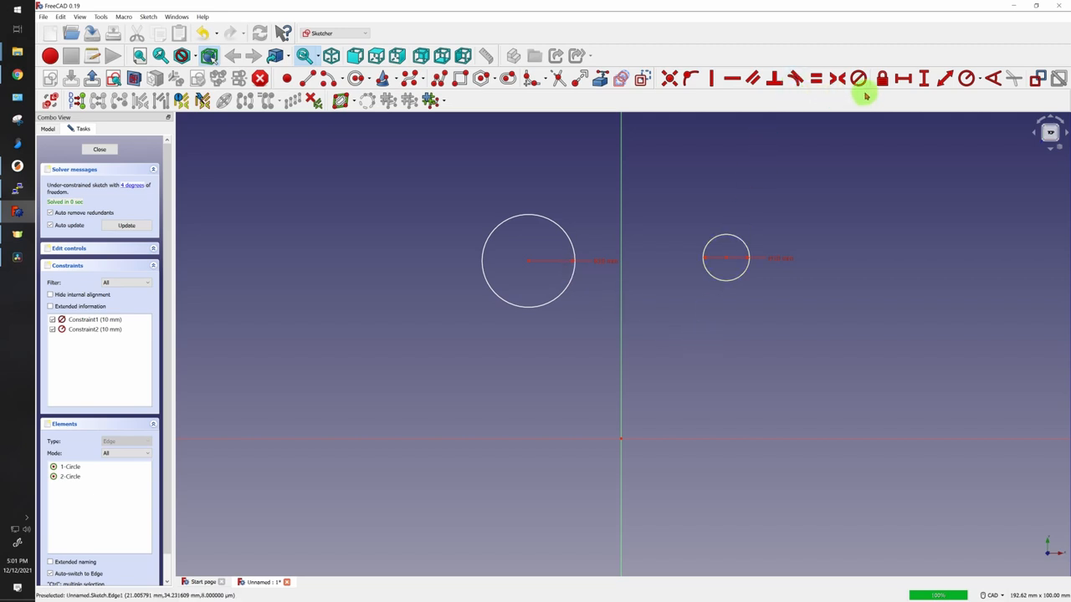
mouse_move(838, 78)
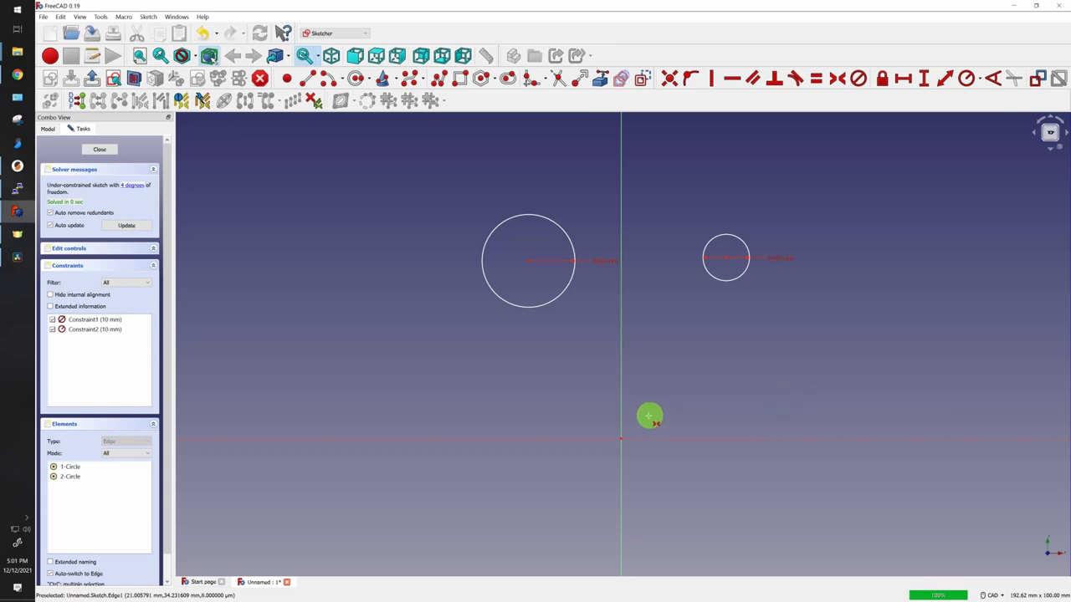
mouse_move(528, 262)
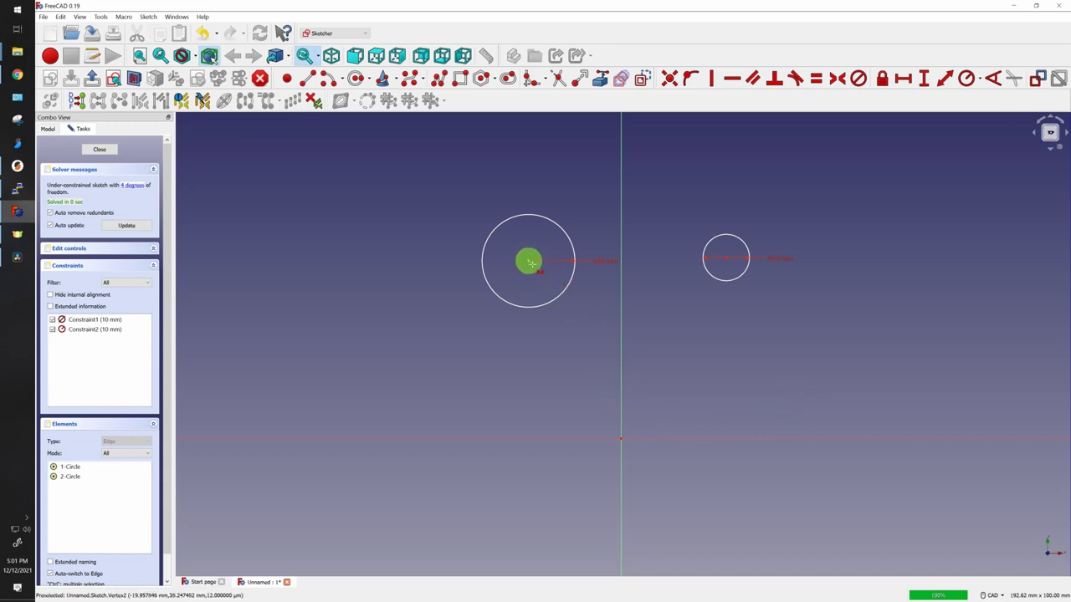
- Make the circle centres symmetric about the origin and move one to show the other mirrors it
left_click(726, 268)
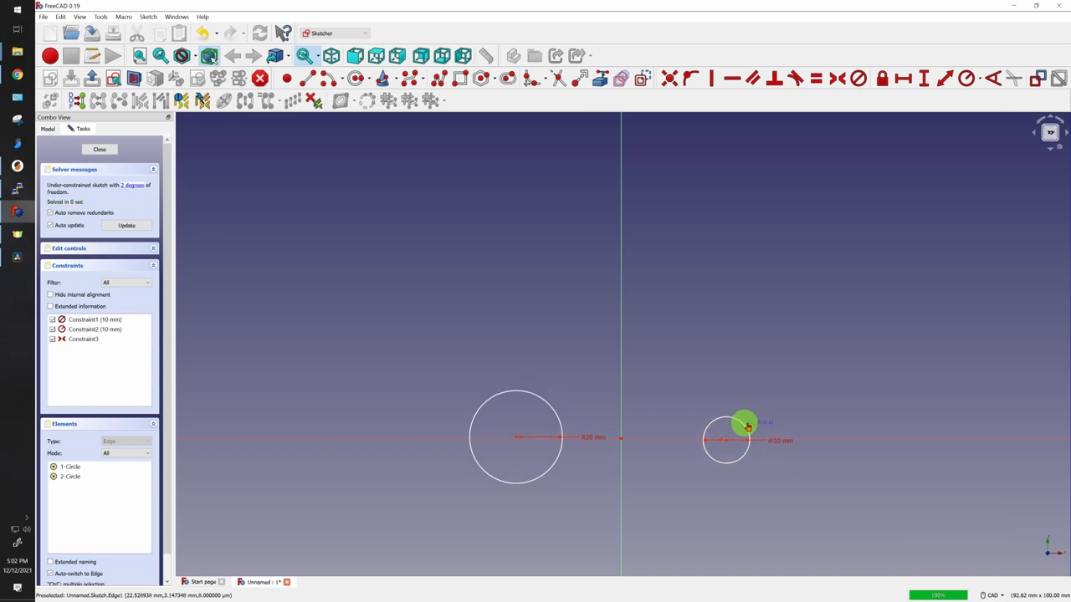
left_click_drag(747, 425, 664, 420)
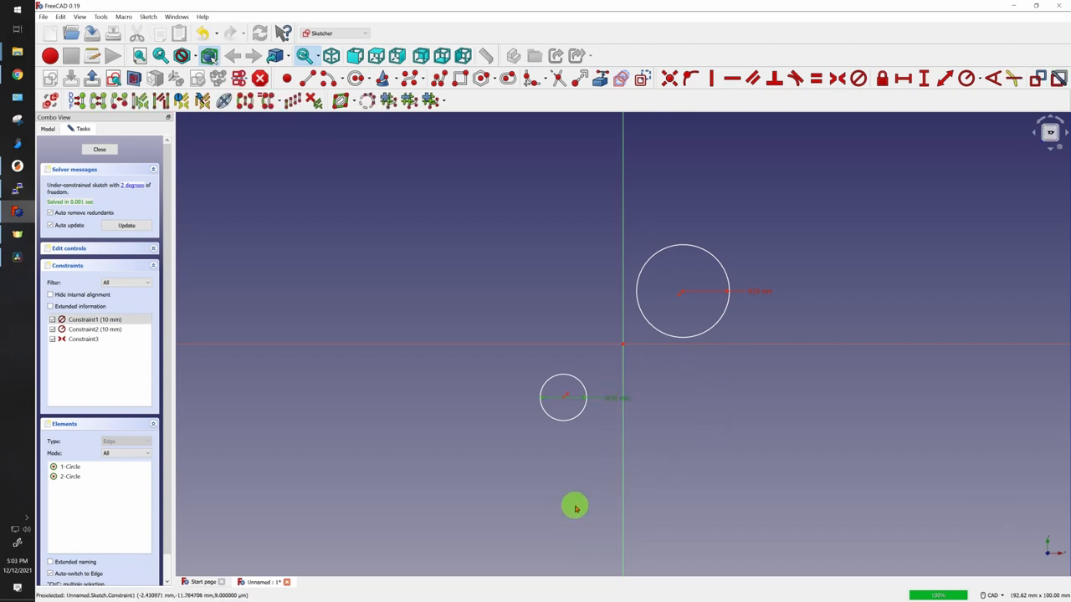
left_click(814, 77)
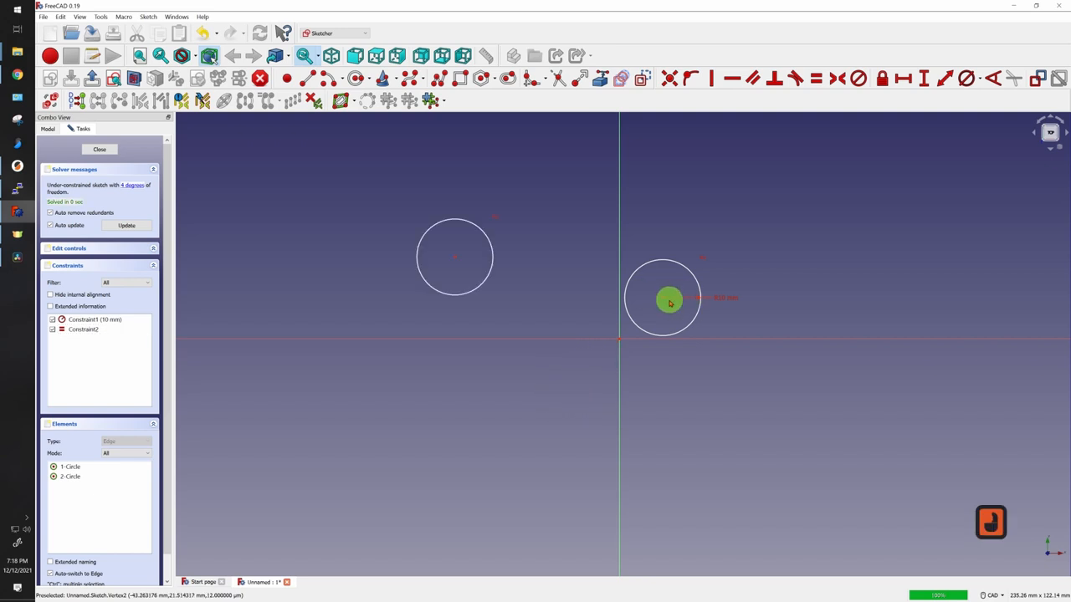
- Move the right circle up and slide it along the axes to test the tangent constraints
left_click_drag(669, 301, 778, 271)
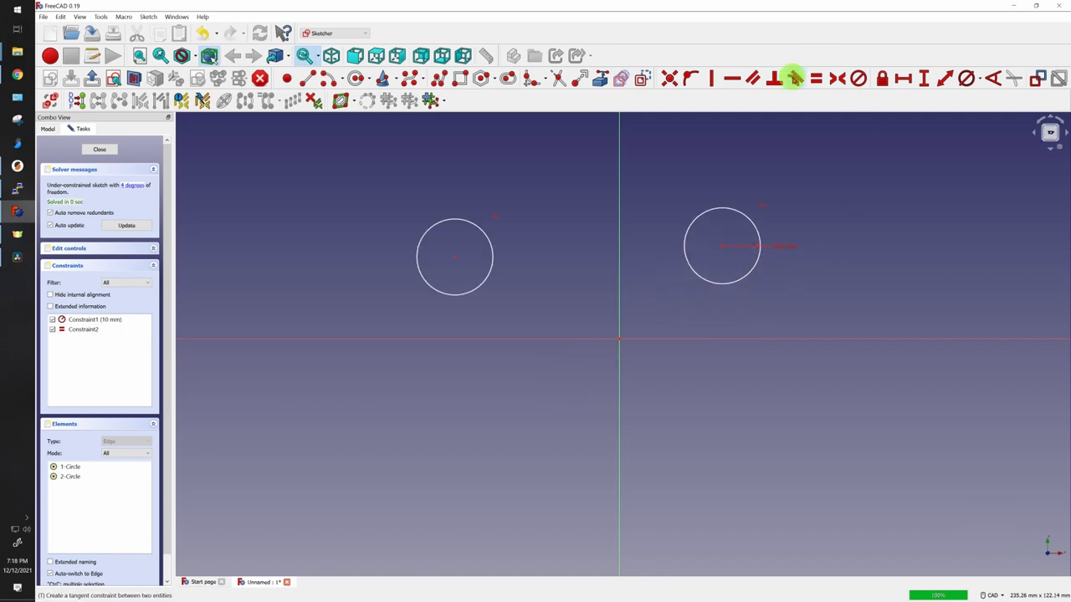
mouse_move(793, 78)
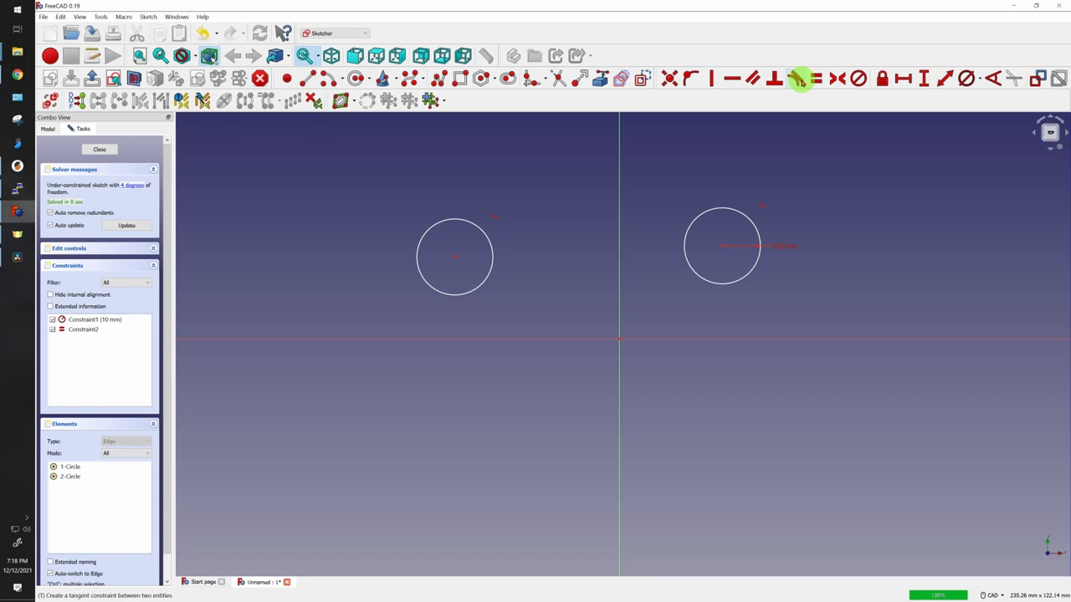
mouse_move(726, 286)
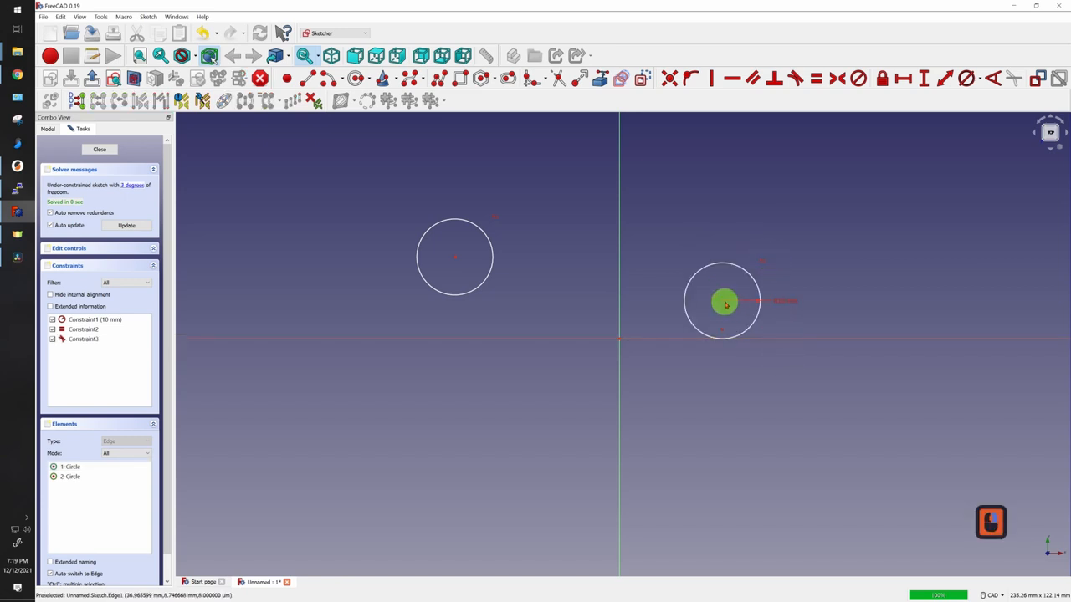
left_click_drag(724, 303, 742, 303)
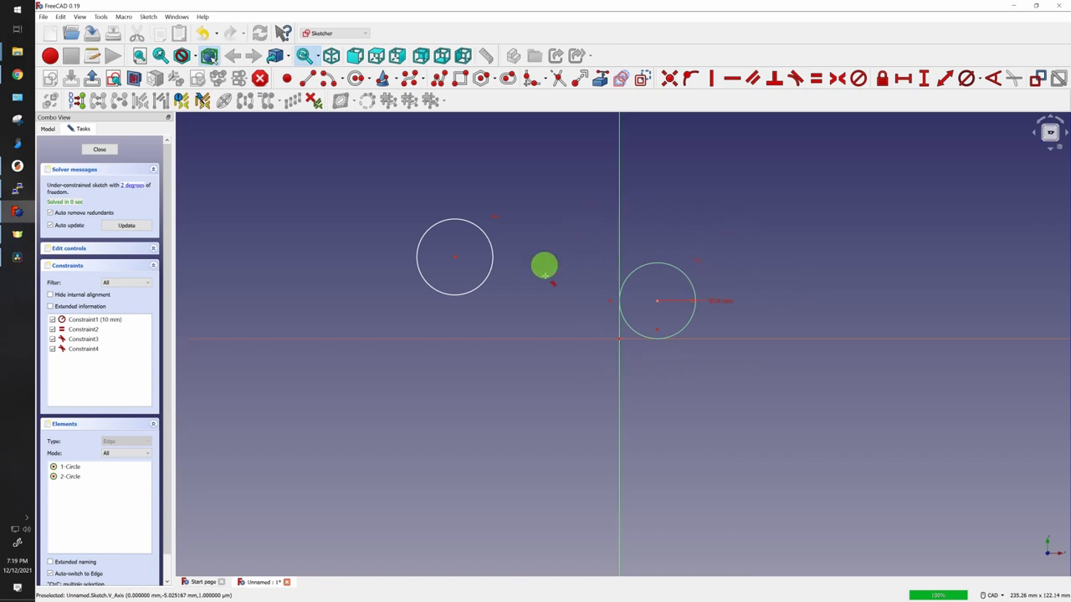
mouse_move(721, 277)
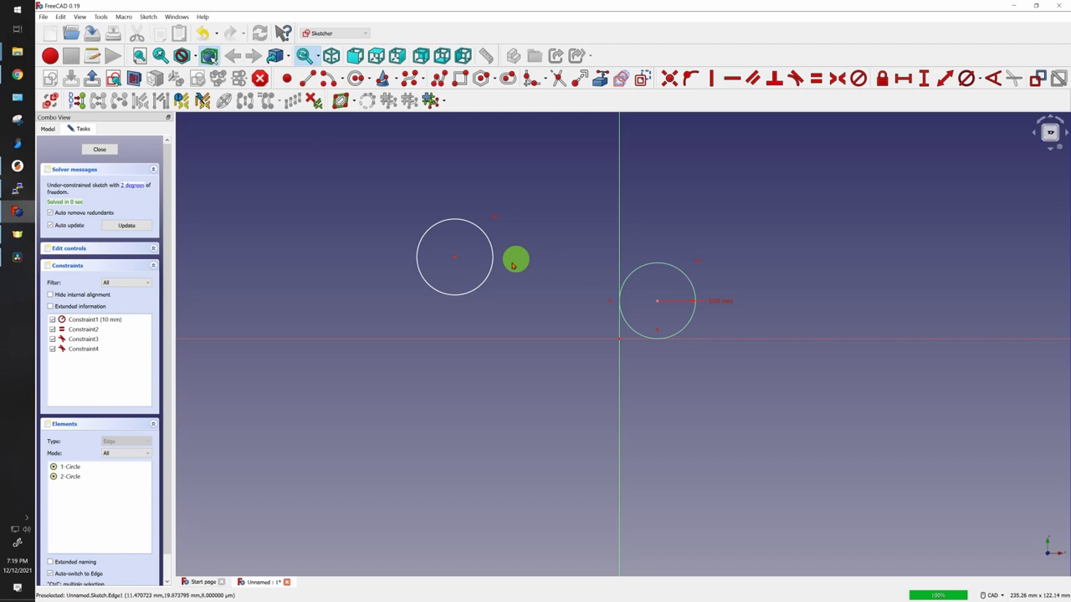
mouse_move(815, 104)
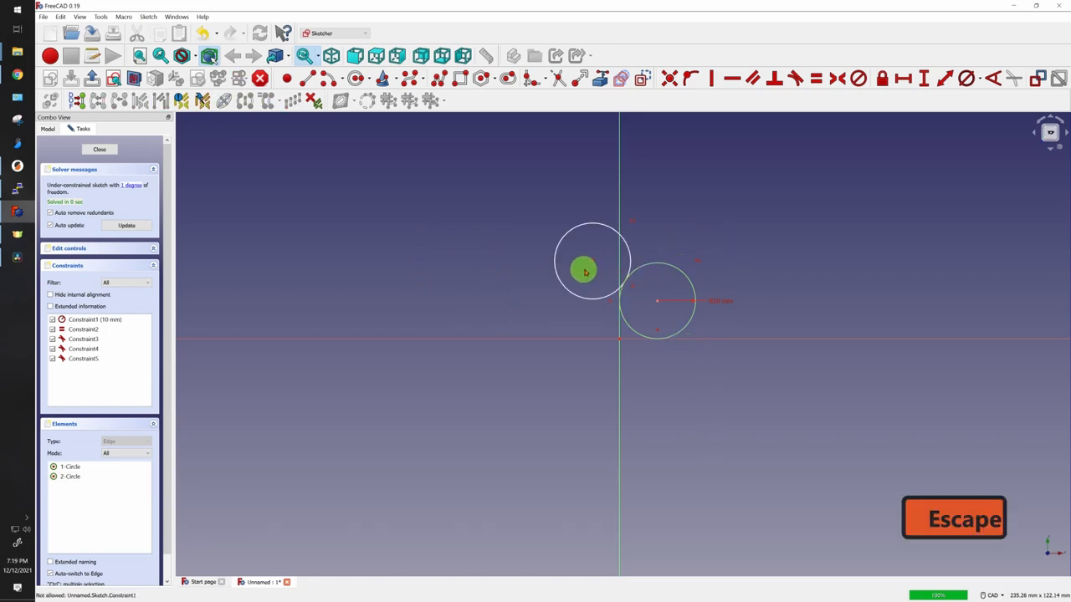
- Drag the free circle all around the fixed circle, confirming it stays tangent everywhere
left_click_drag(586, 270, 705, 252)
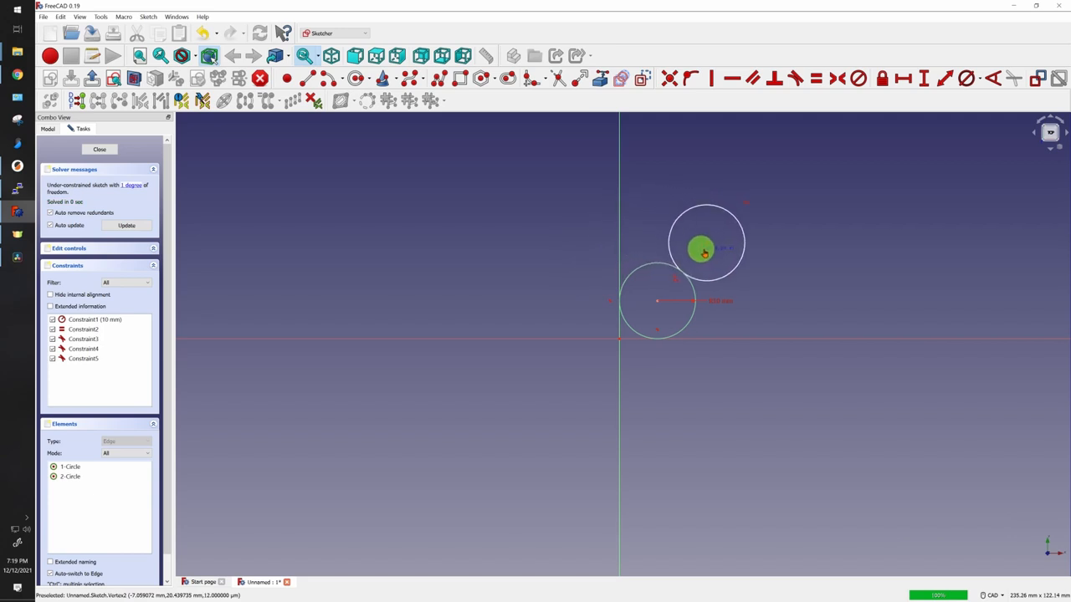
left_click_drag(705, 248, 666, 234)
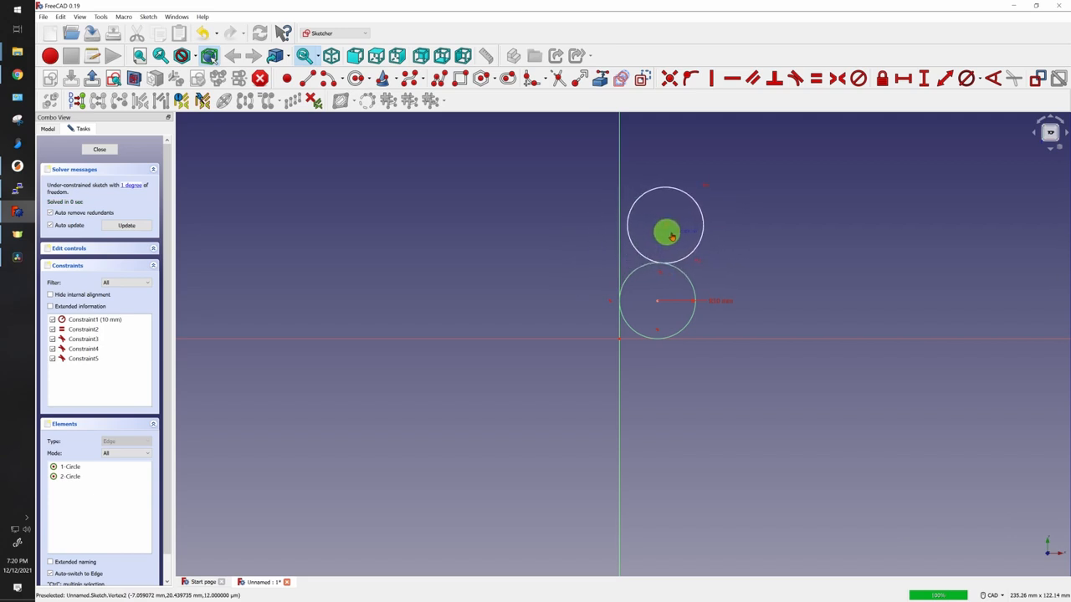
left_click_drag(668, 232, 715, 282)
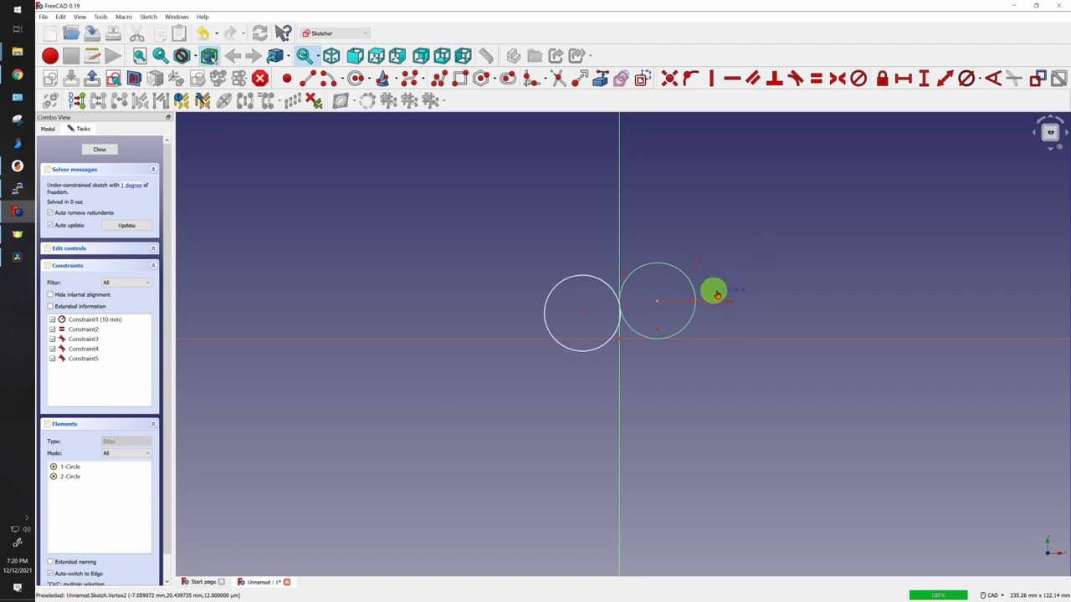
left_click_drag(715, 291, 708, 278)
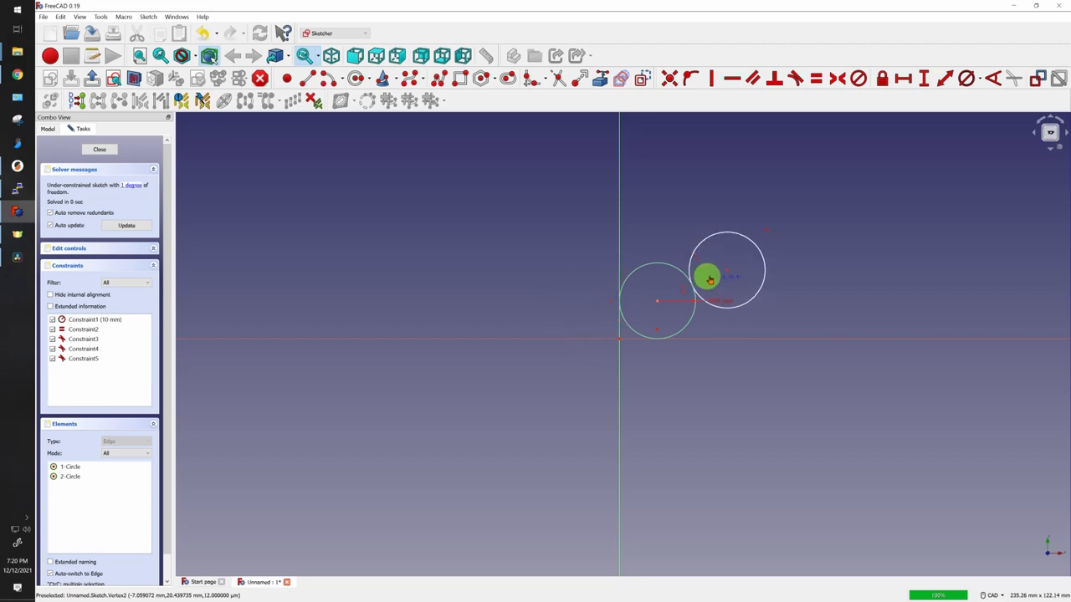
left_click_drag(708, 278, 654, 364)
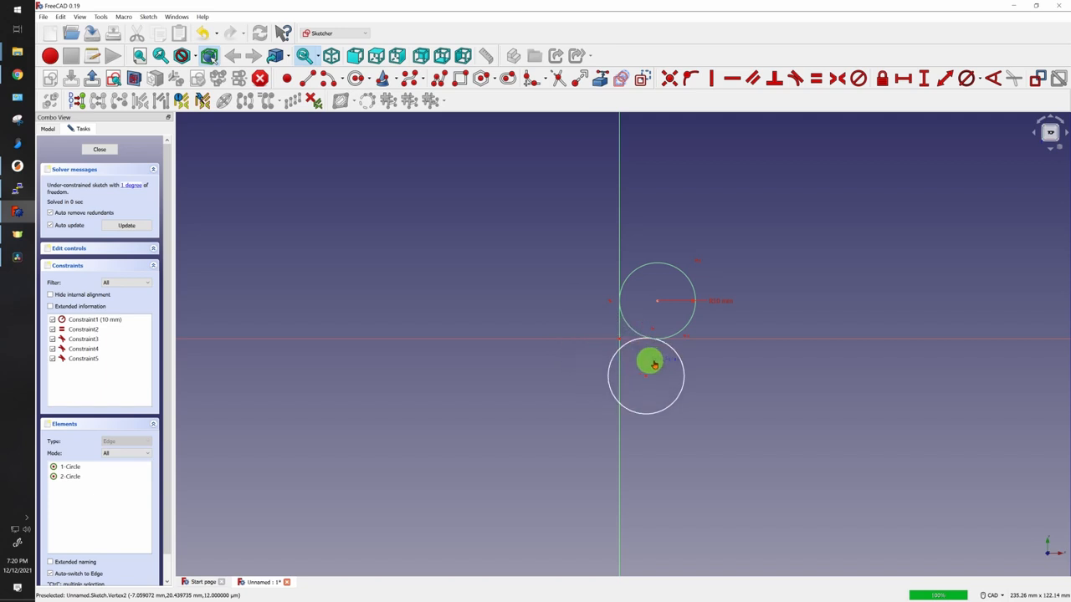
left_click_drag(652, 364, 676, 371)
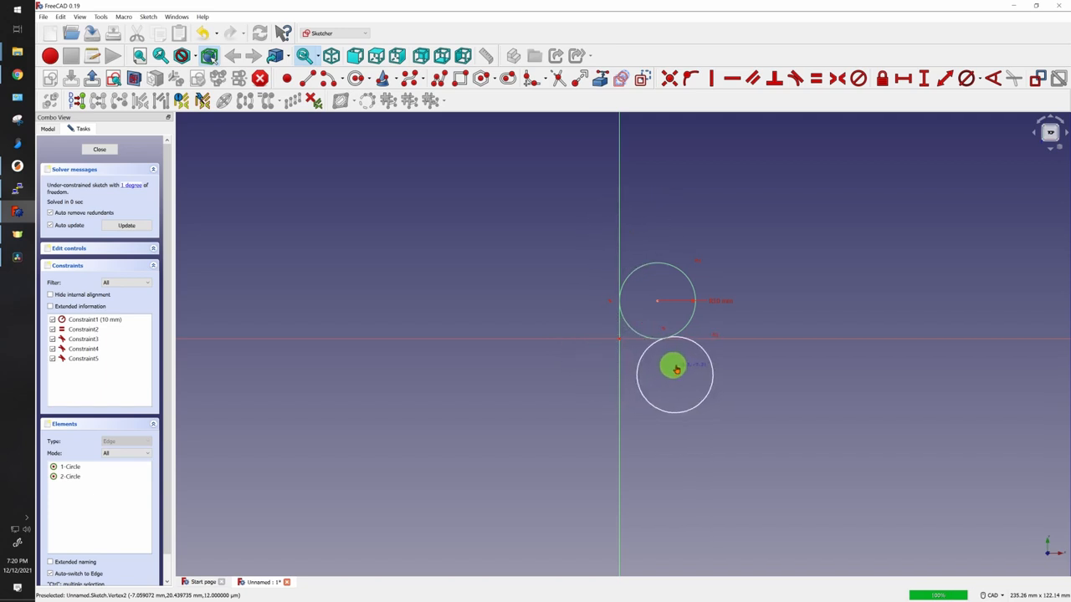
left_click_drag(676, 370, 677, 282)
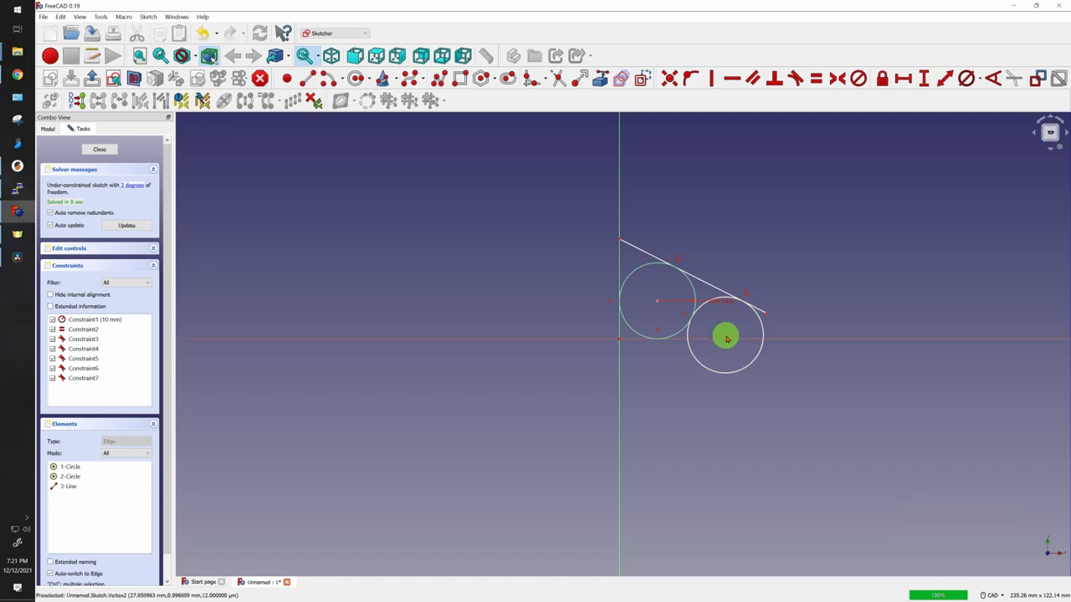
- Drag the lower circle and then the line to confirm the line stays on the common tangent
left_click_drag(726, 338, 692, 370)
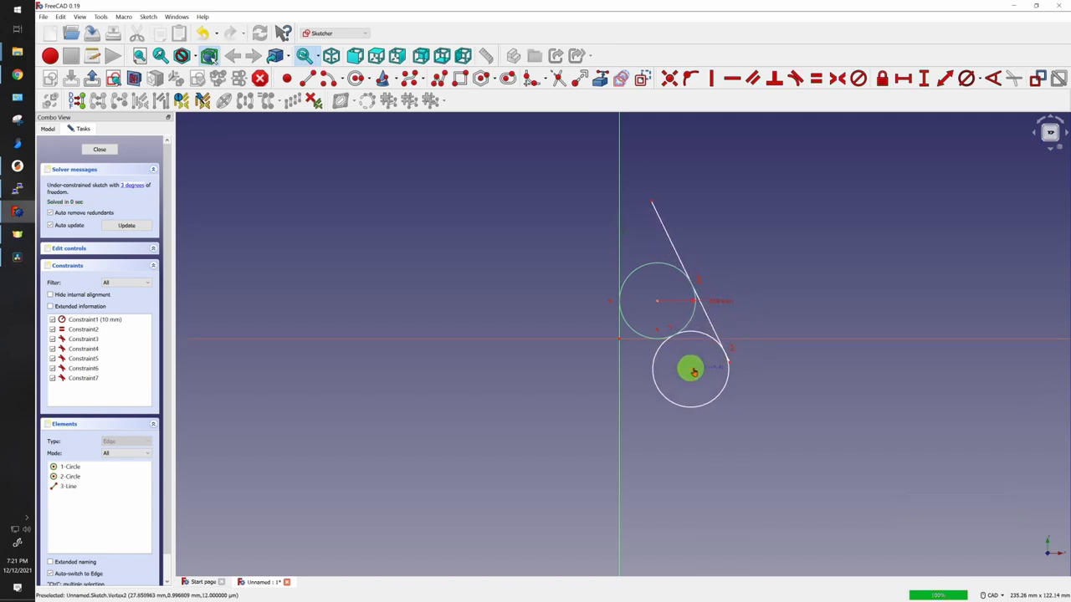
left_click_drag(693, 370, 713, 351)
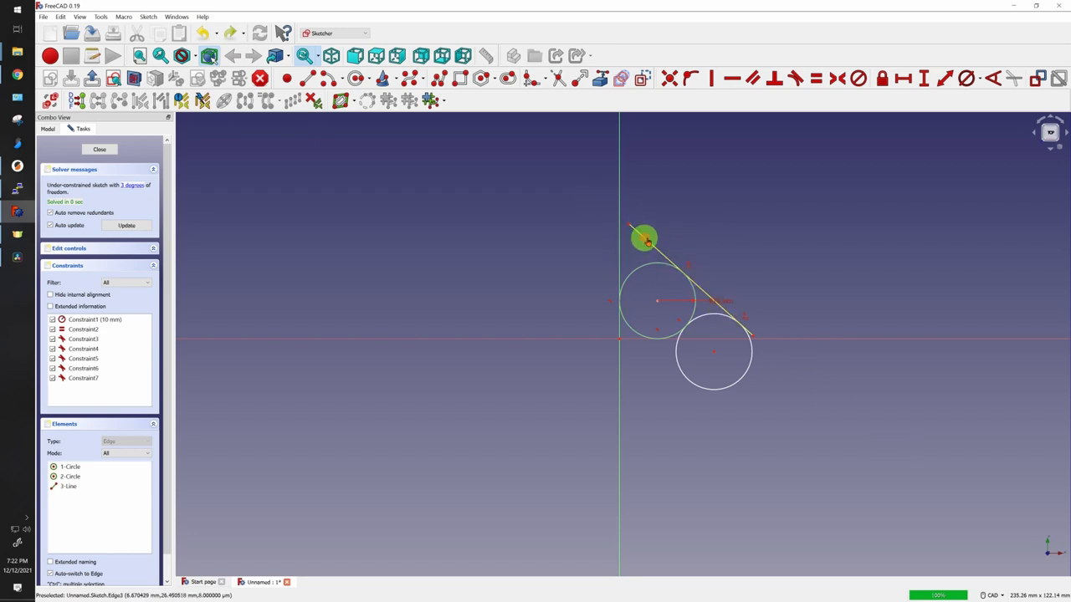
left_click_drag(644, 238, 862, 388)
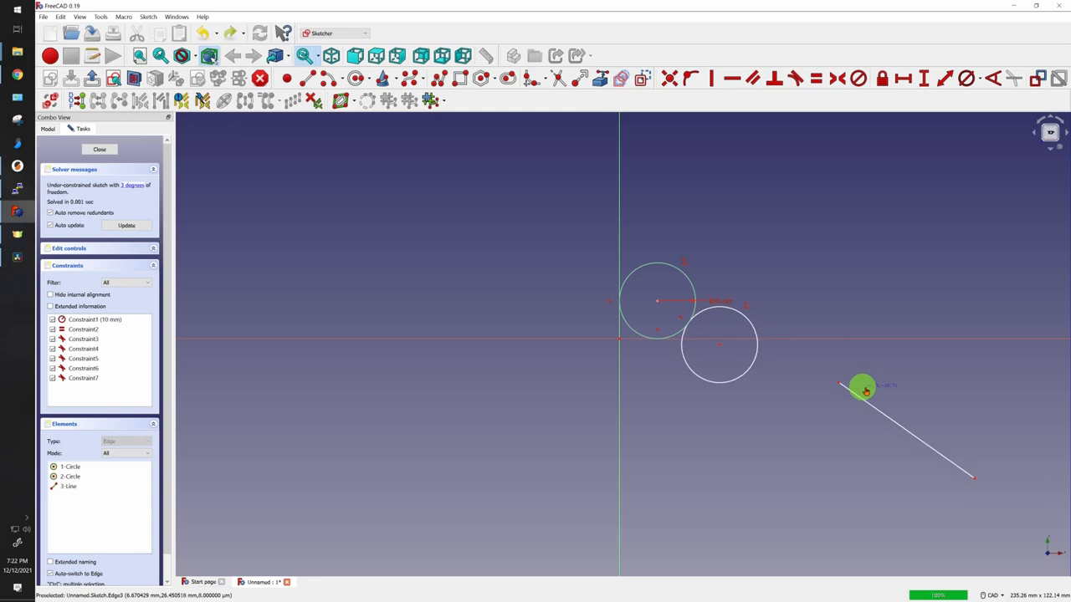